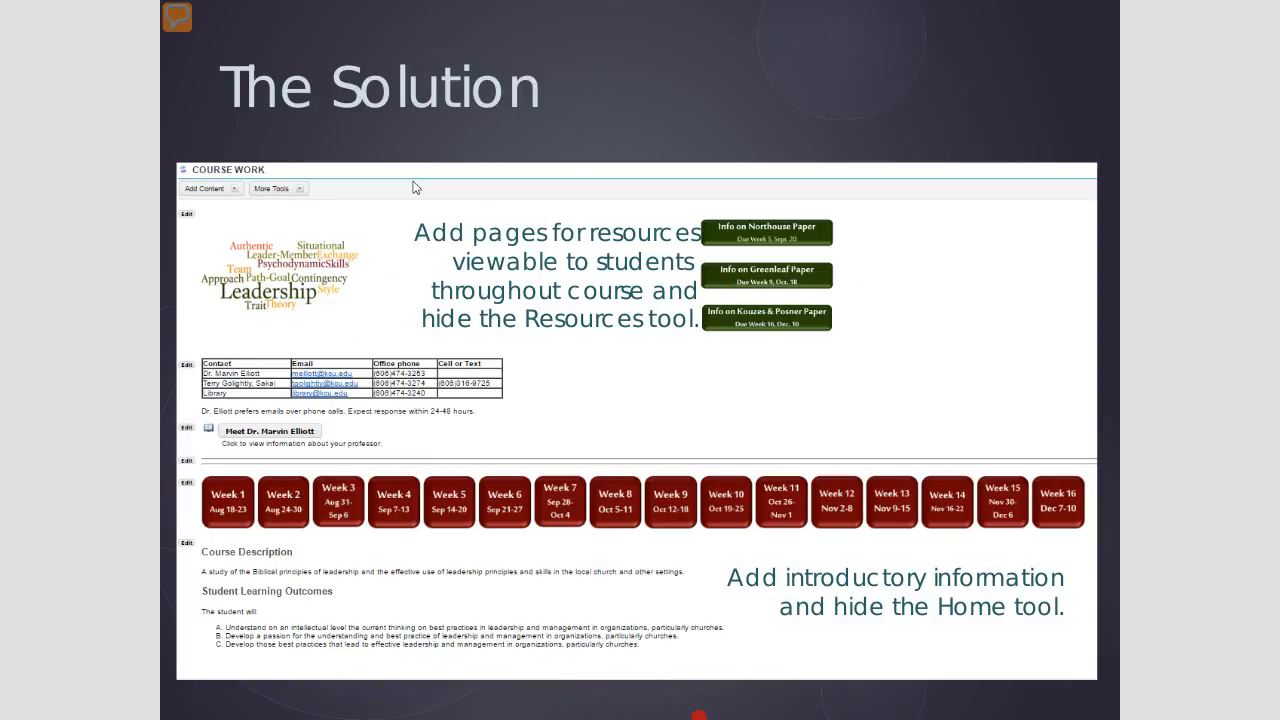
Advance the slideshow to the slide about dark online-week and light in-seat buttons
key(Right)
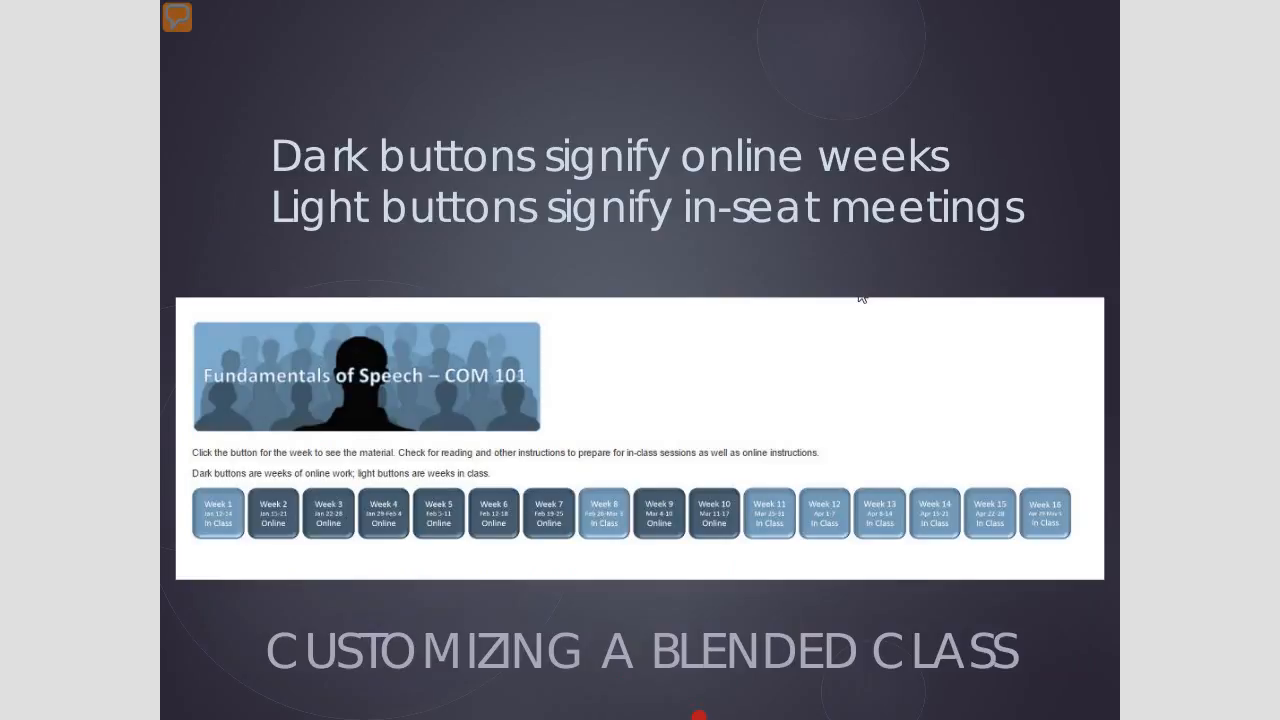
key(Right)
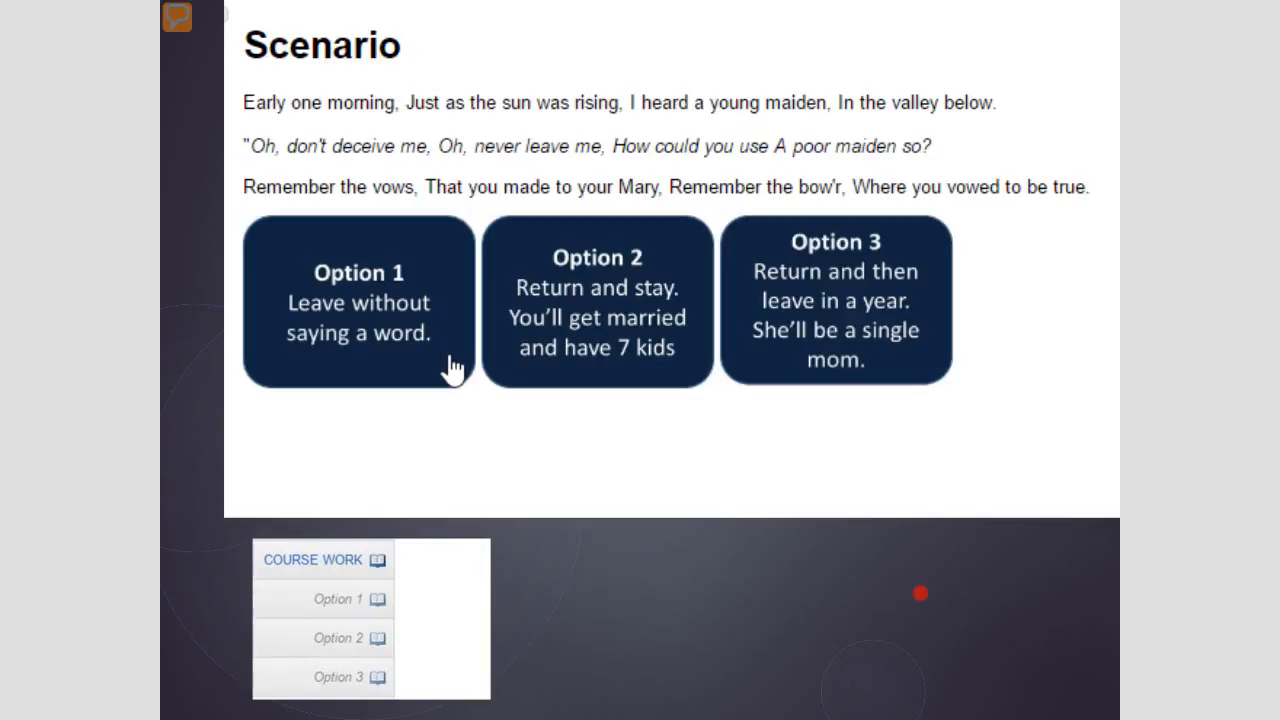
Advance the slideshow past the Scenario slide to the copy-link-address slide
click(388, 340)
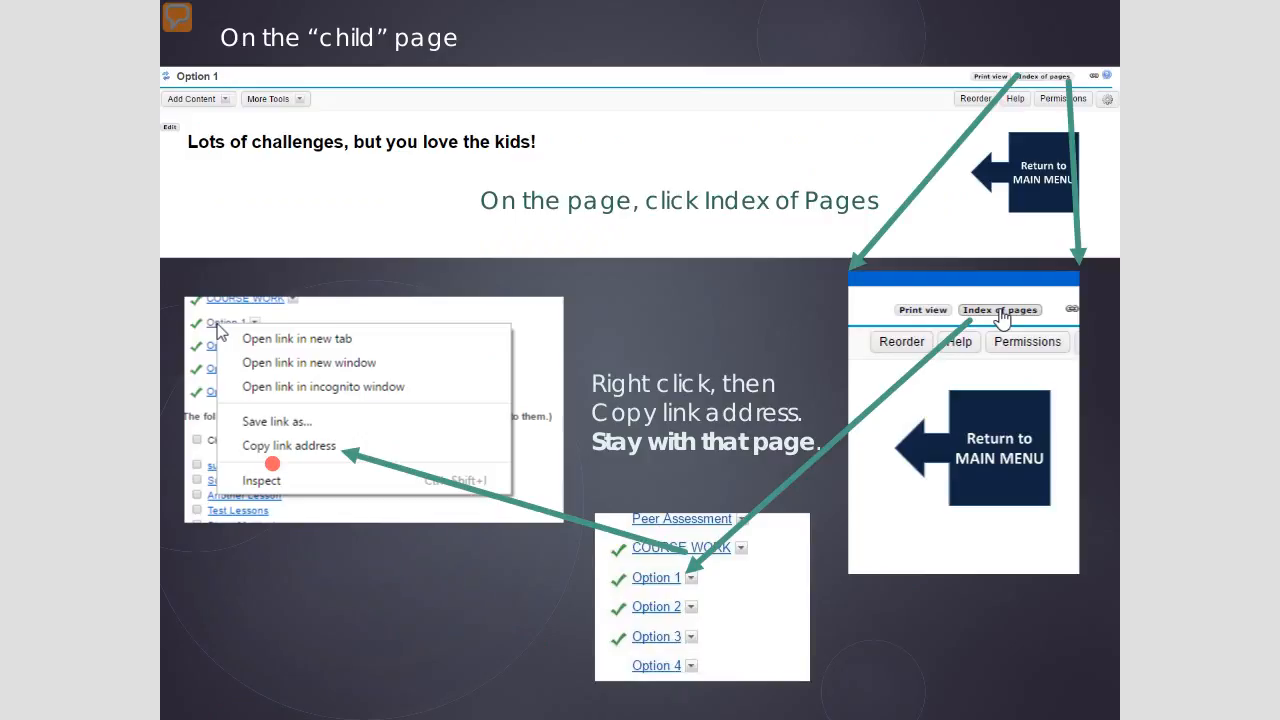
mouse_move(540, 432)
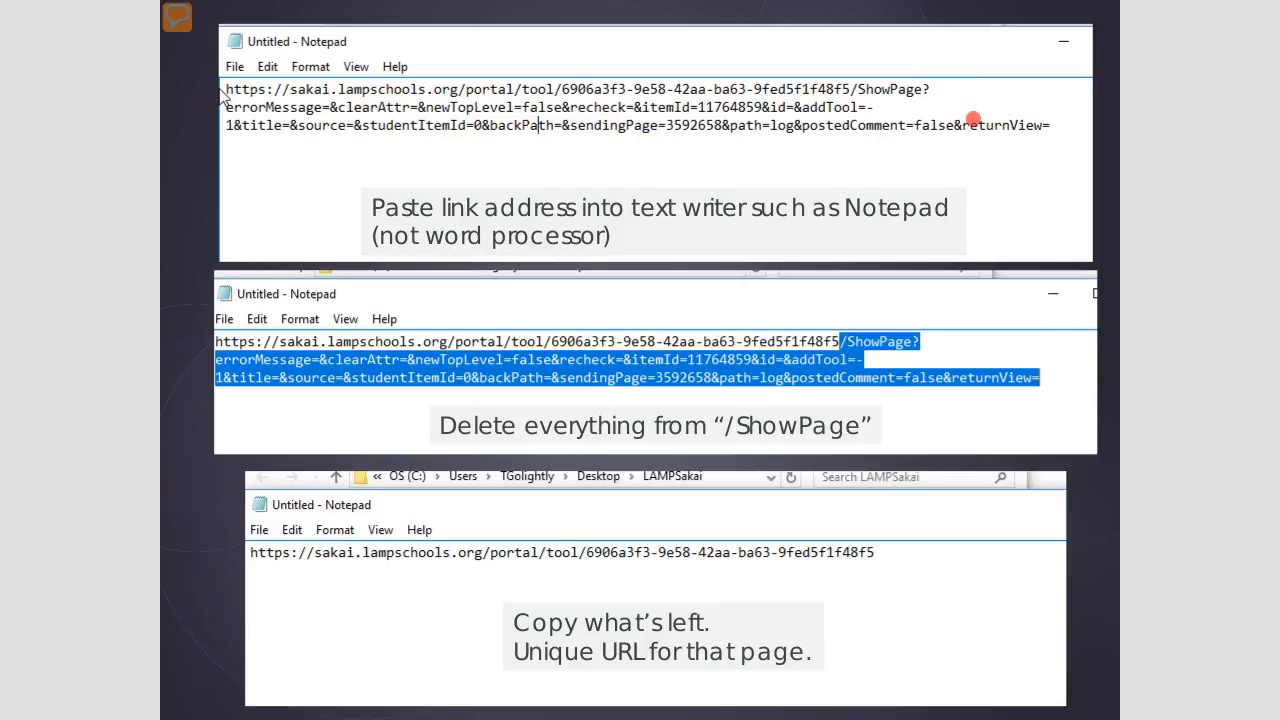
mouse_move(856, 352)
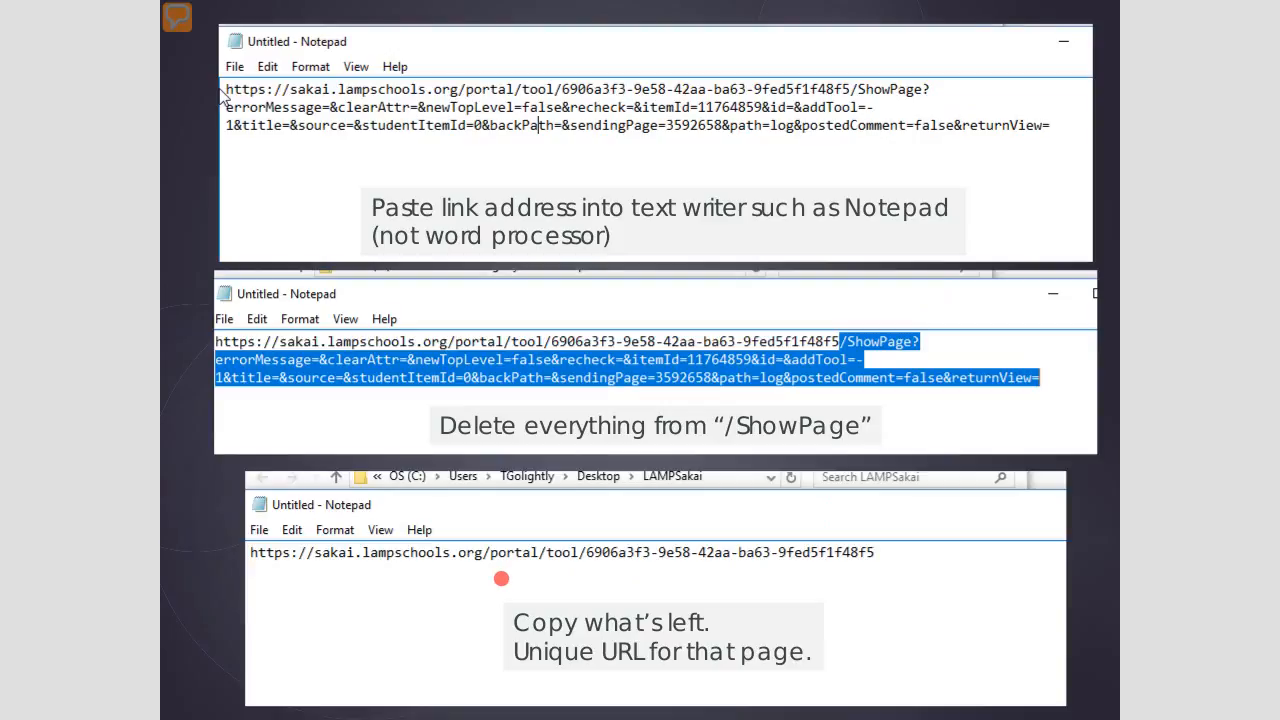
mouse_move(736, 698)
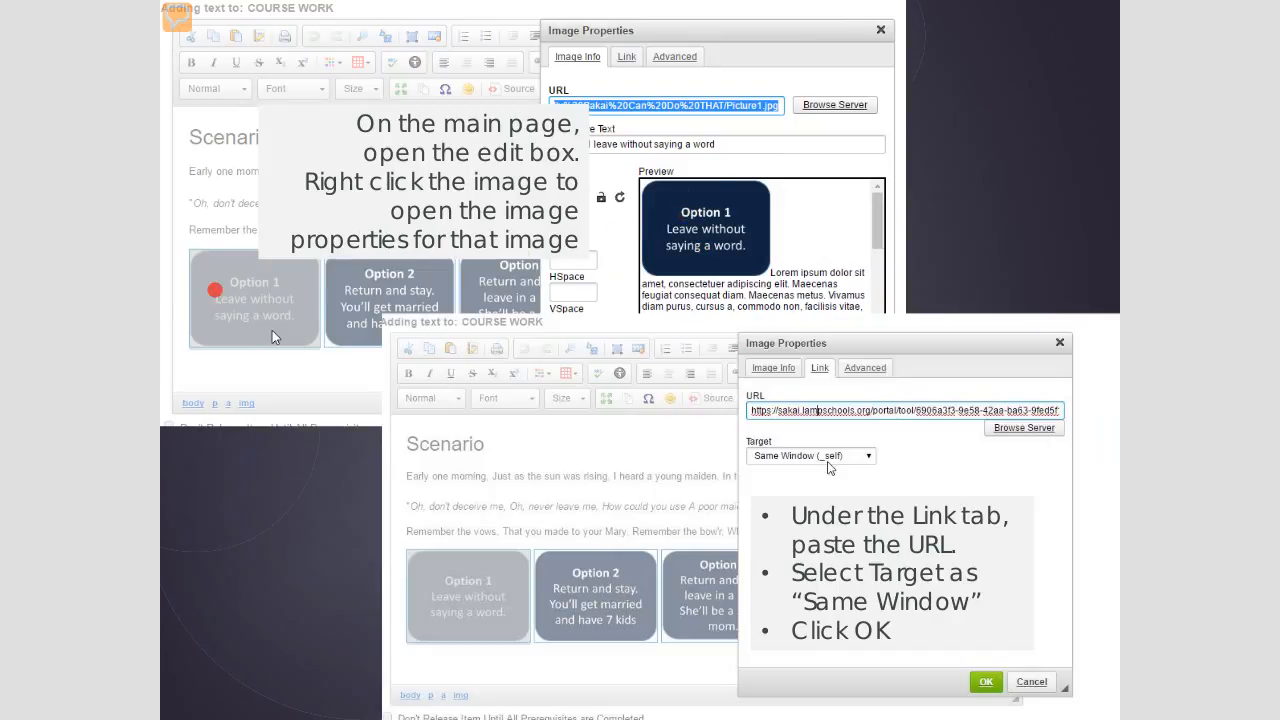
mouse_move(222, 332)
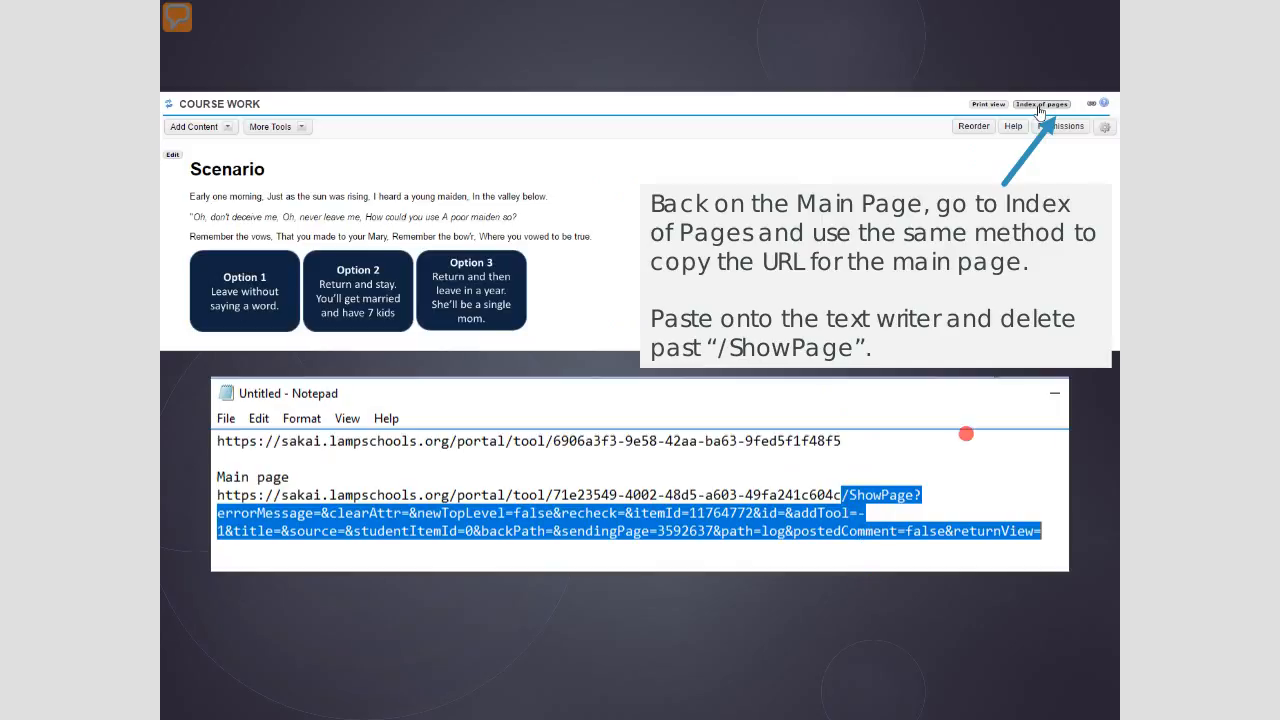
mouse_move(780, 680)
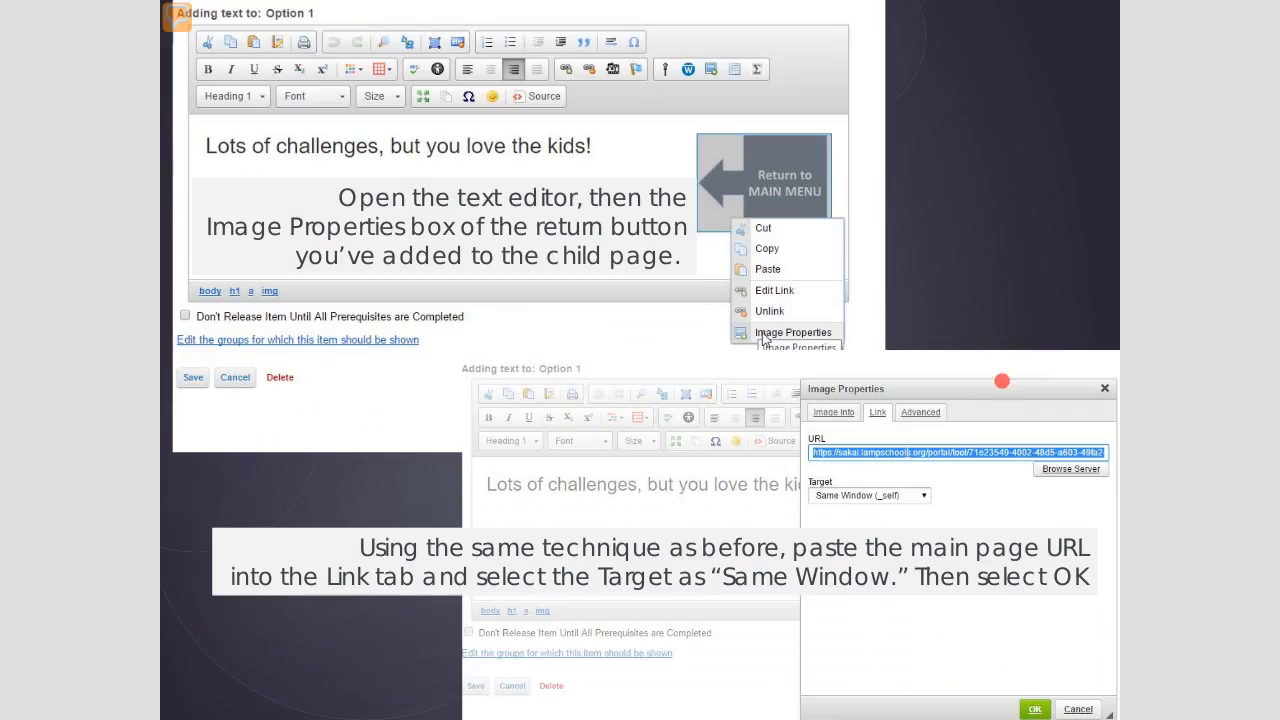
mouse_move(924, 168)
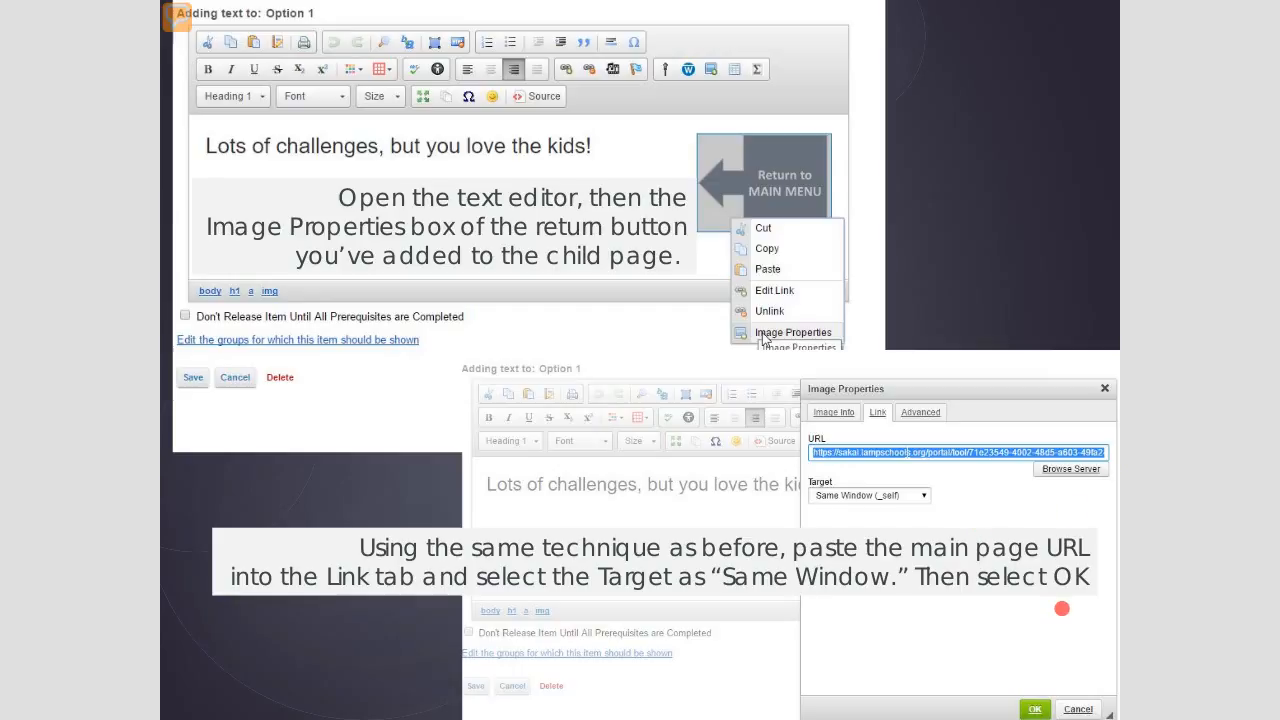
mouse_move(956, 654)
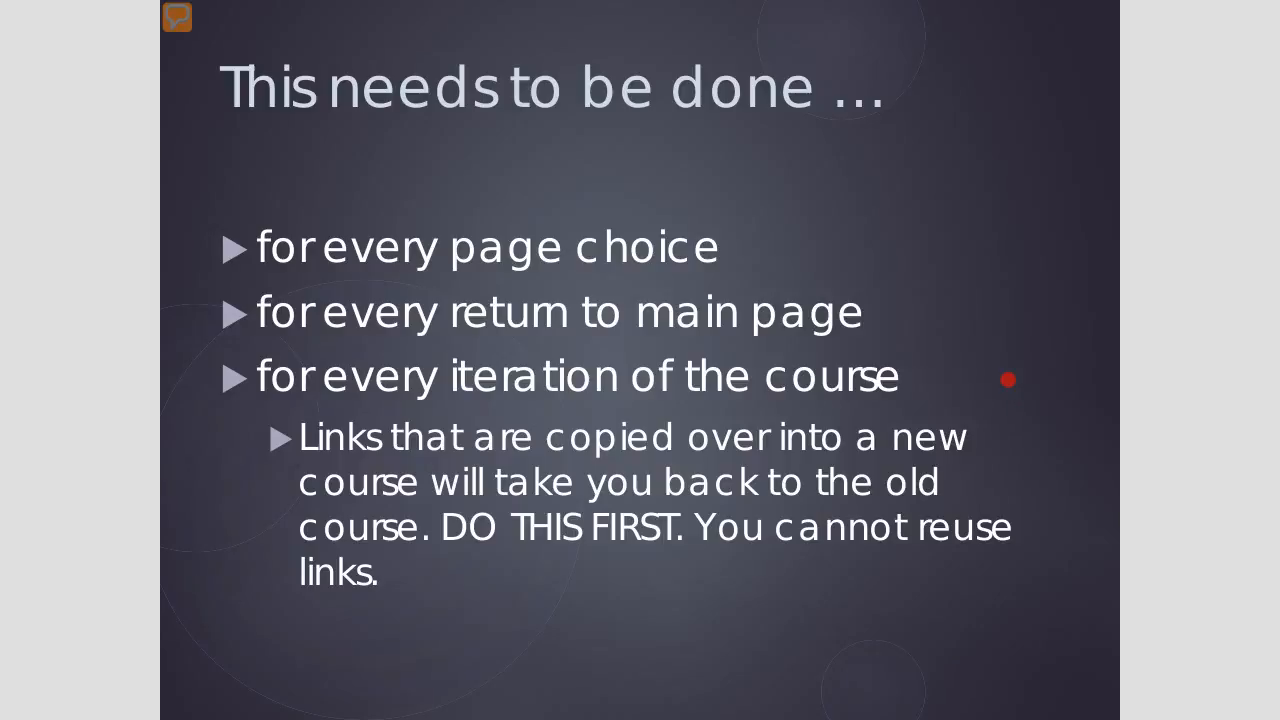
mouse_move(832, 700)
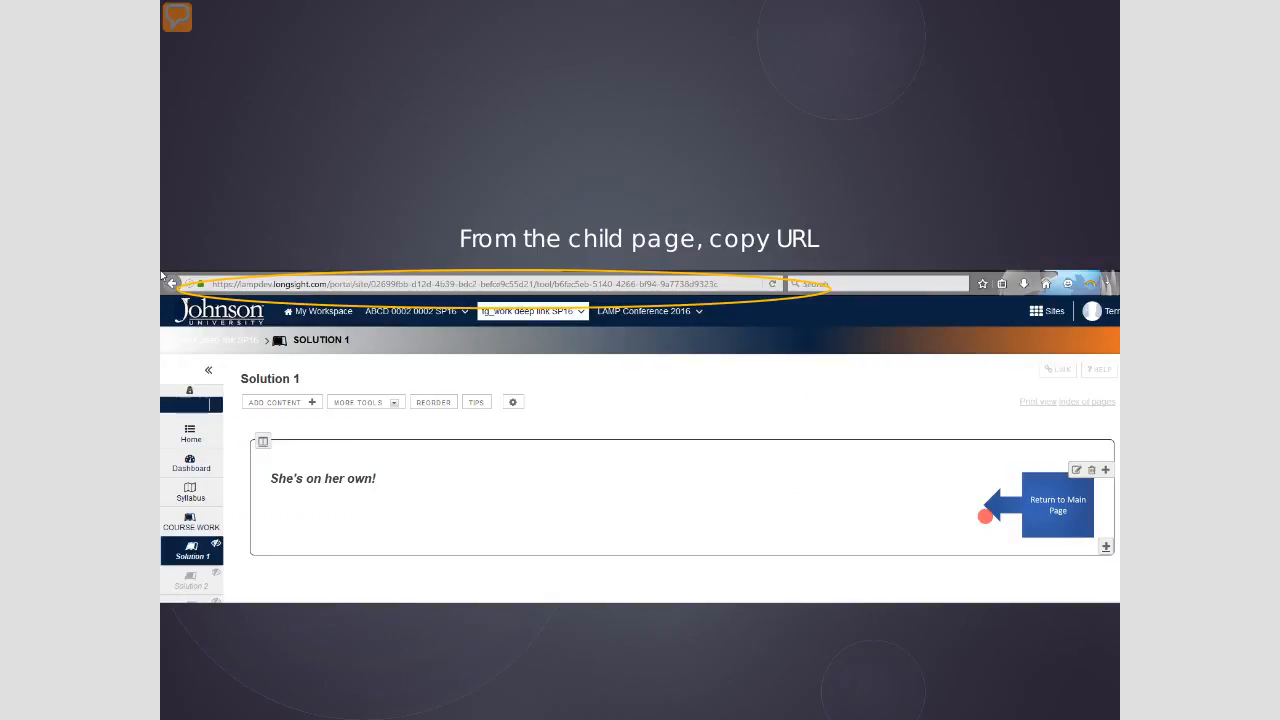
mouse_move(836, 350)
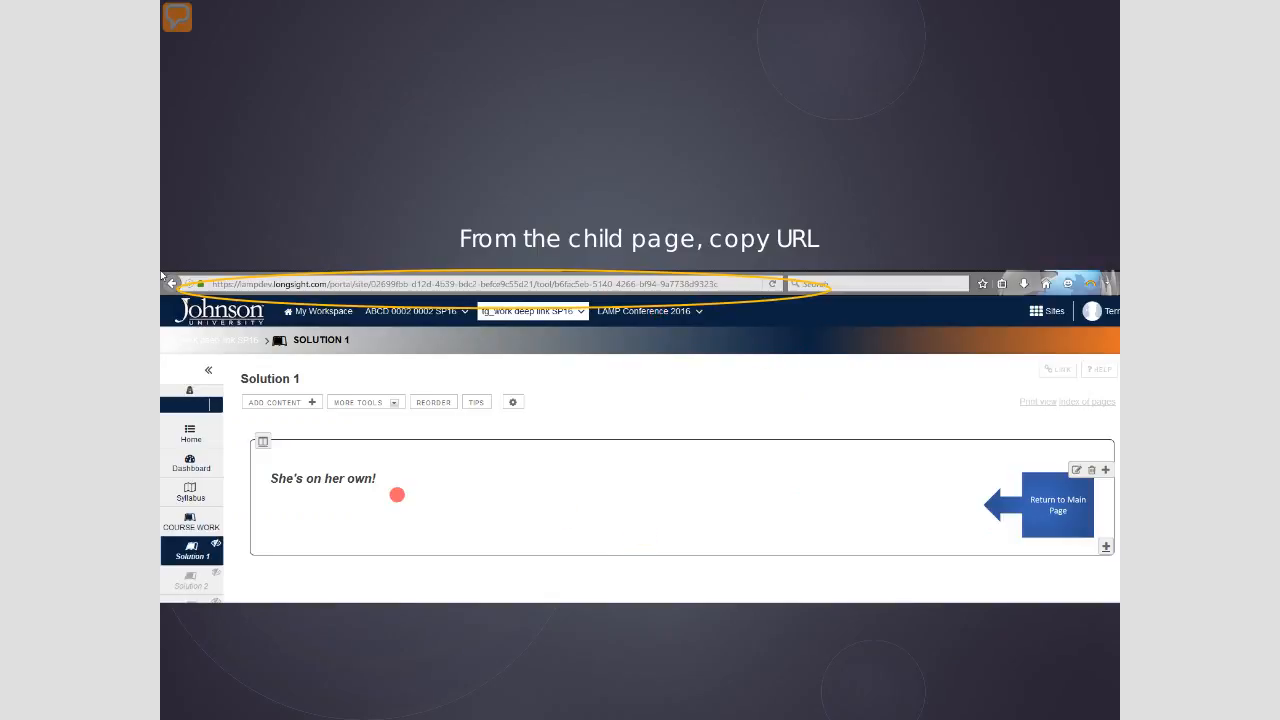
mouse_move(364, 456)
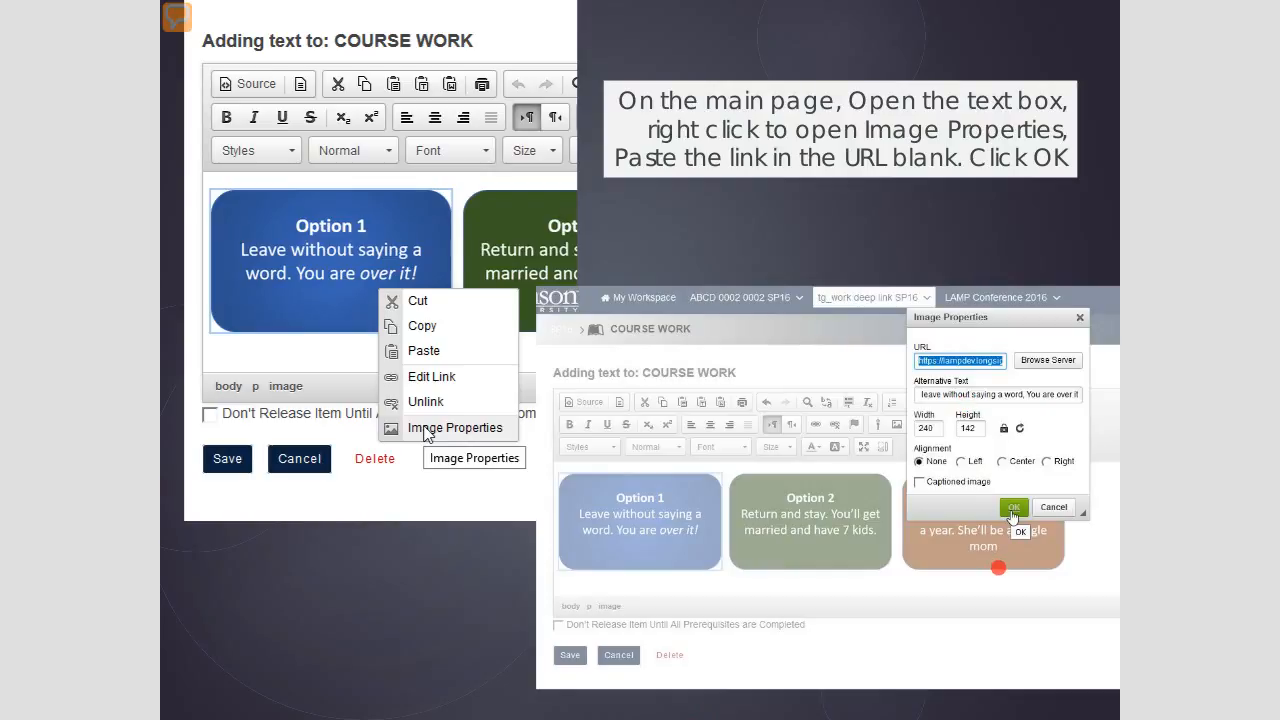
Advance the slideshow to the slide on pasting the link into the return button's image URL
click(1012, 508)
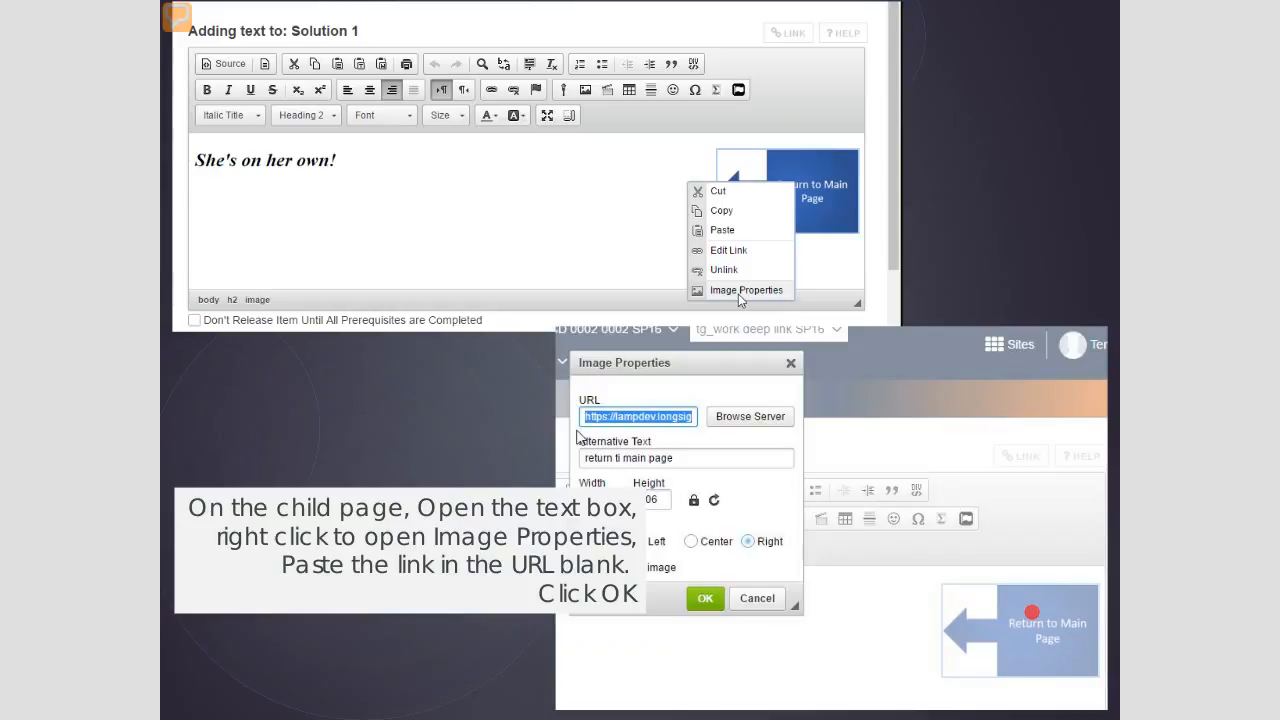
mouse_move(1004, 654)
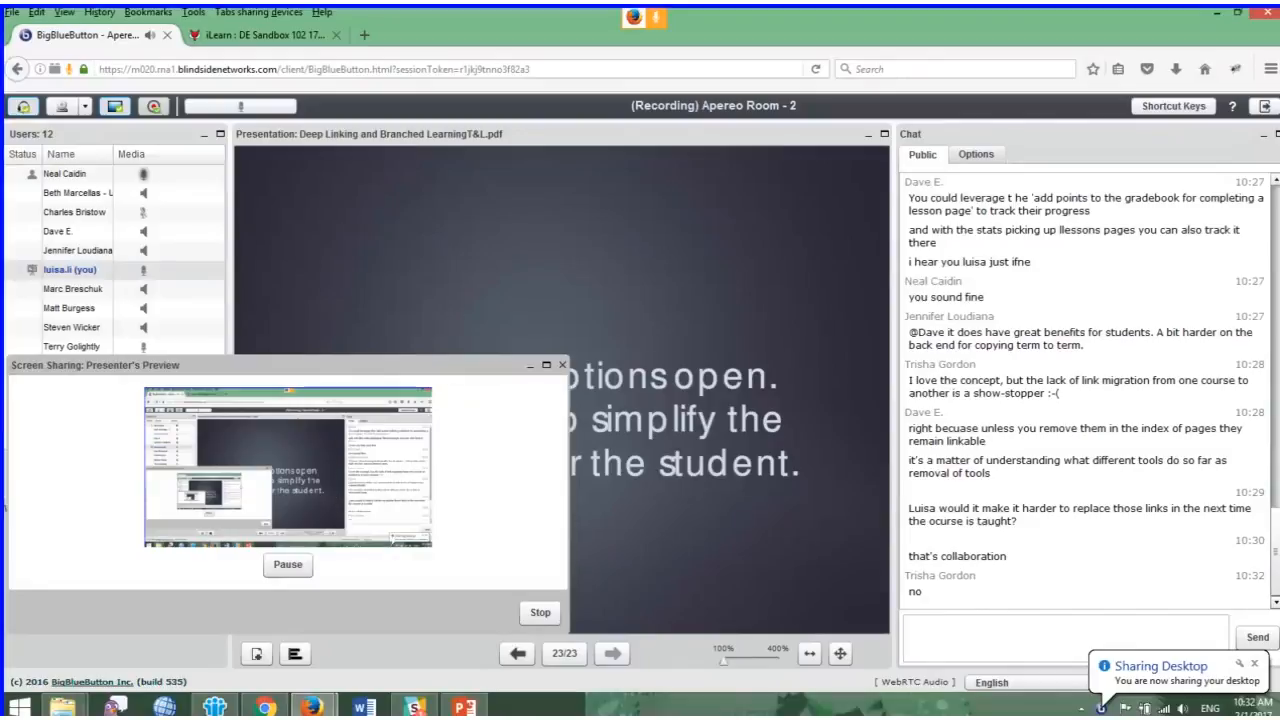
Switch to the iLearn course site and scroll the Lessons page down to the four week buttons
click(260, 34)
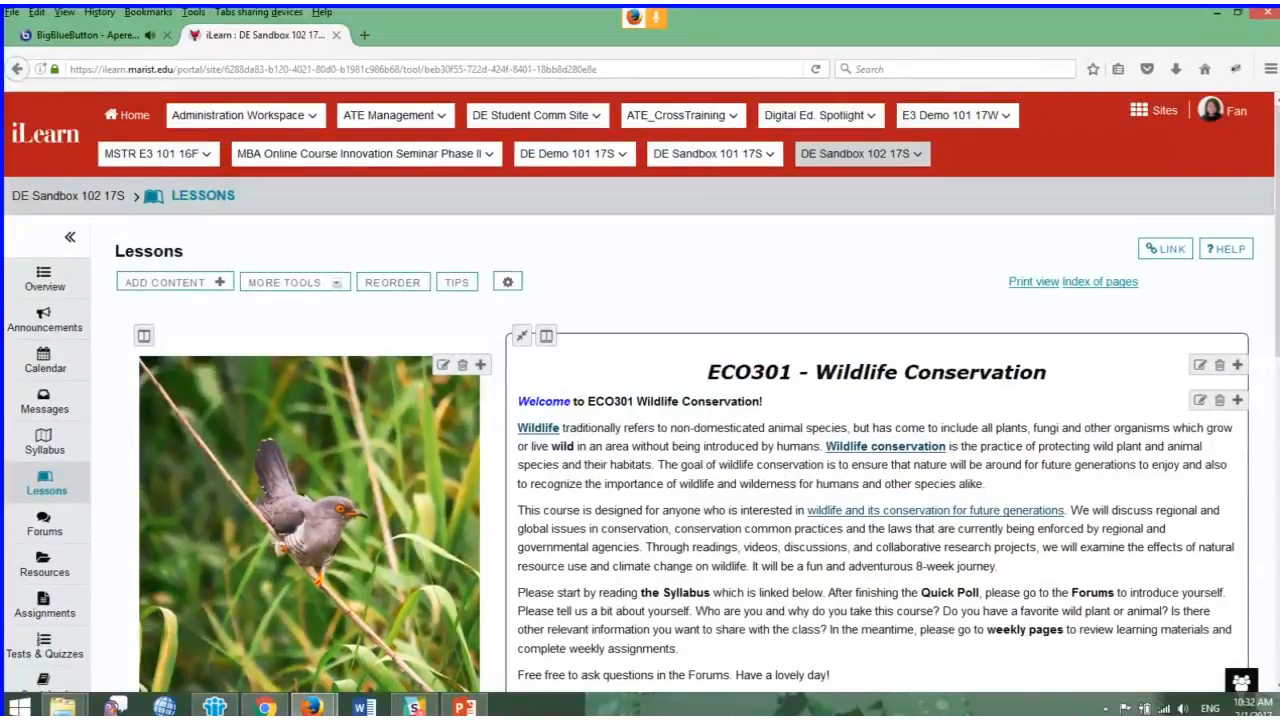
scroll(down, 3)
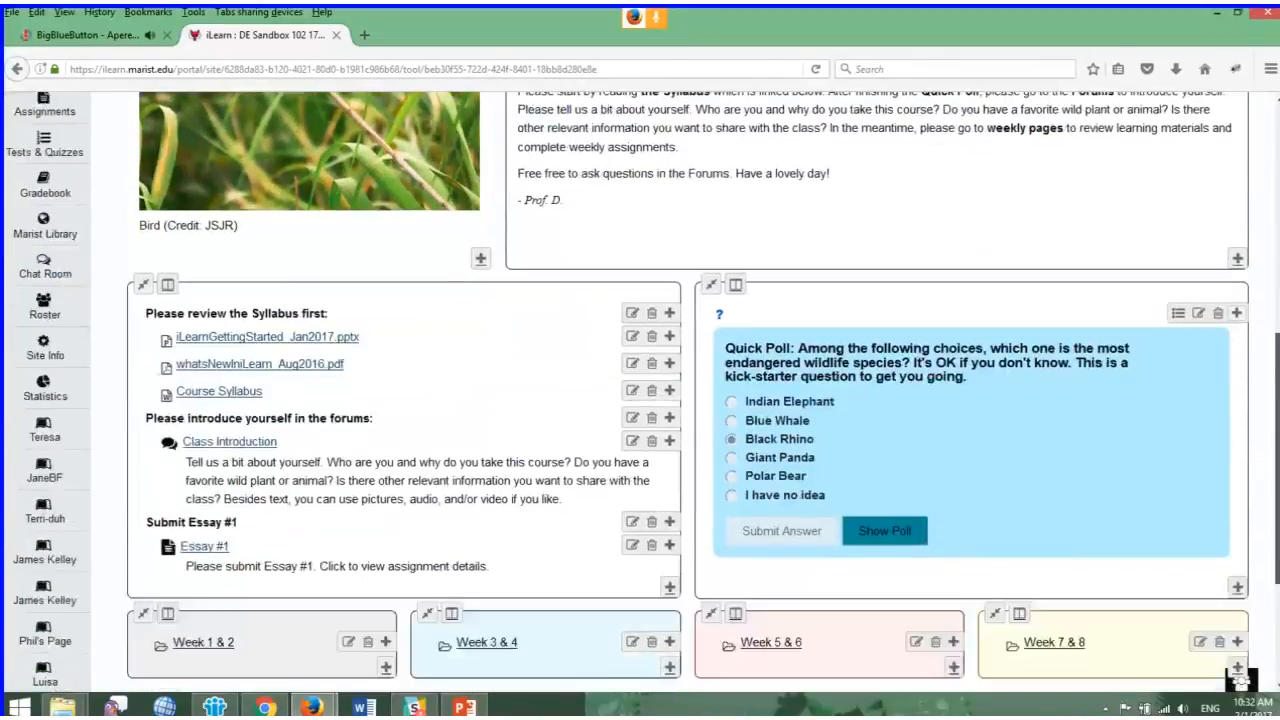
scroll(down, 3)
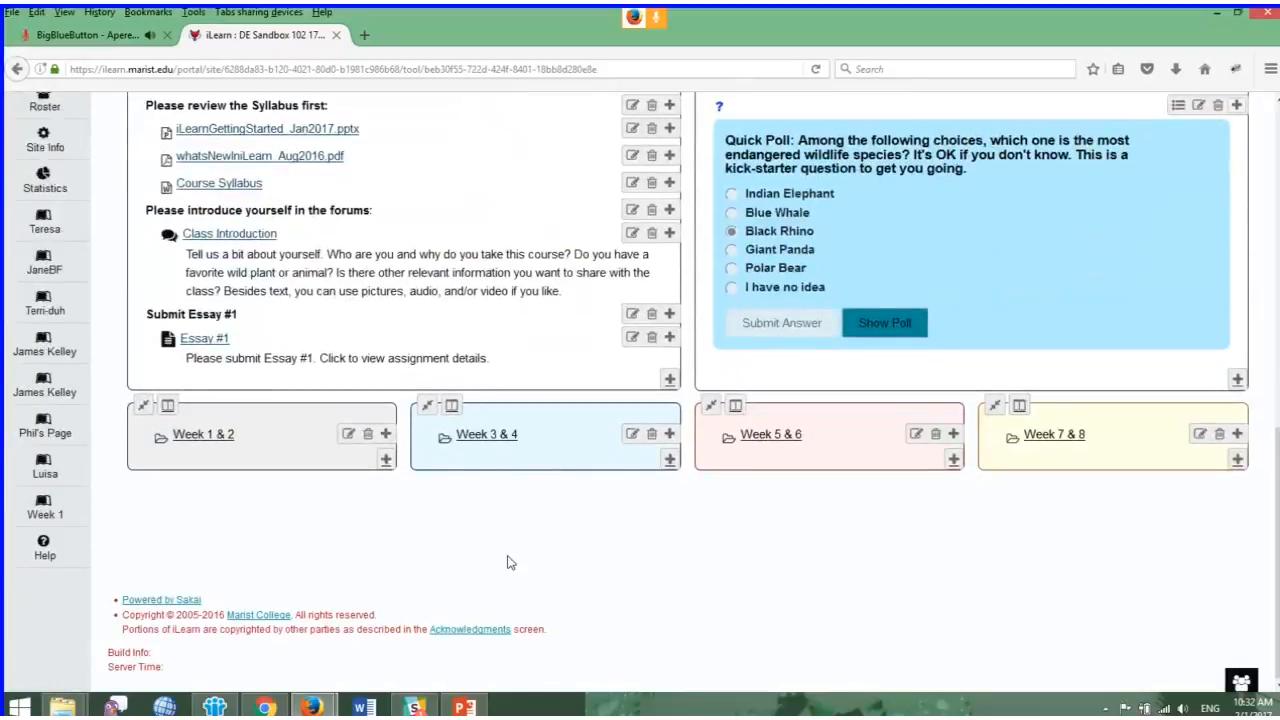
mouse_move(630, 480)
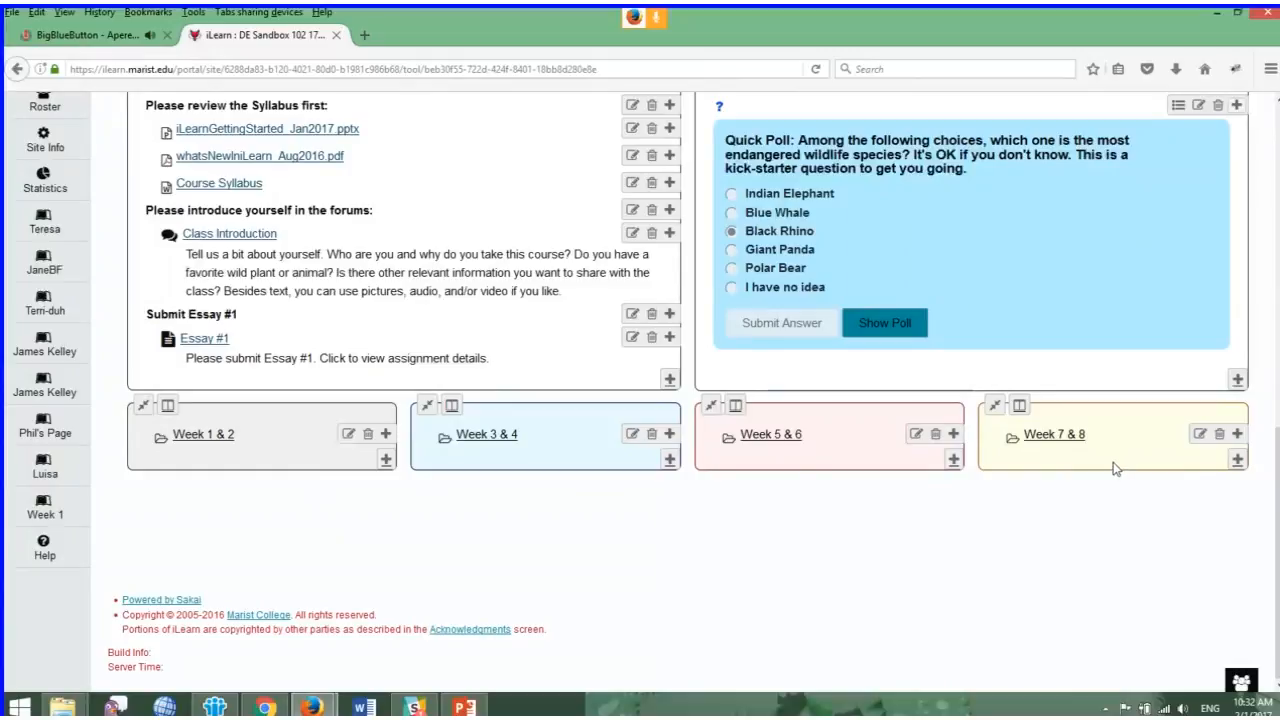
mouse_move(510, 458)
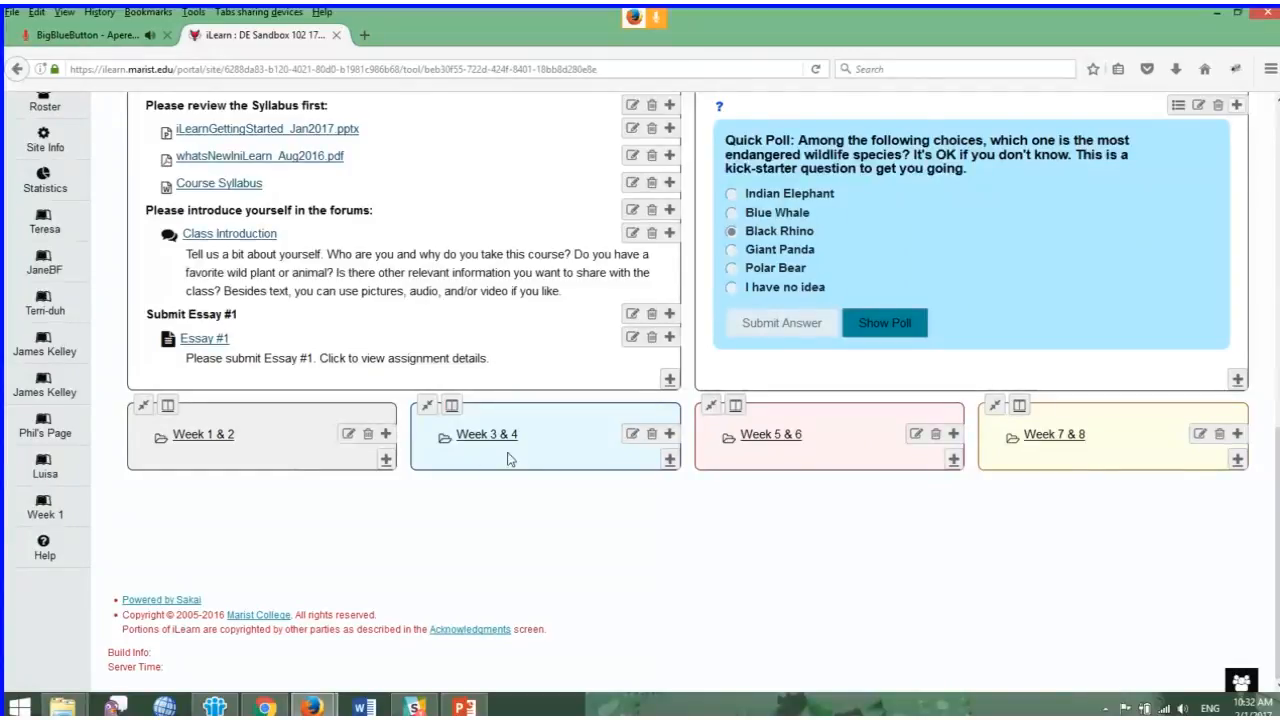
mouse_move(572, 552)
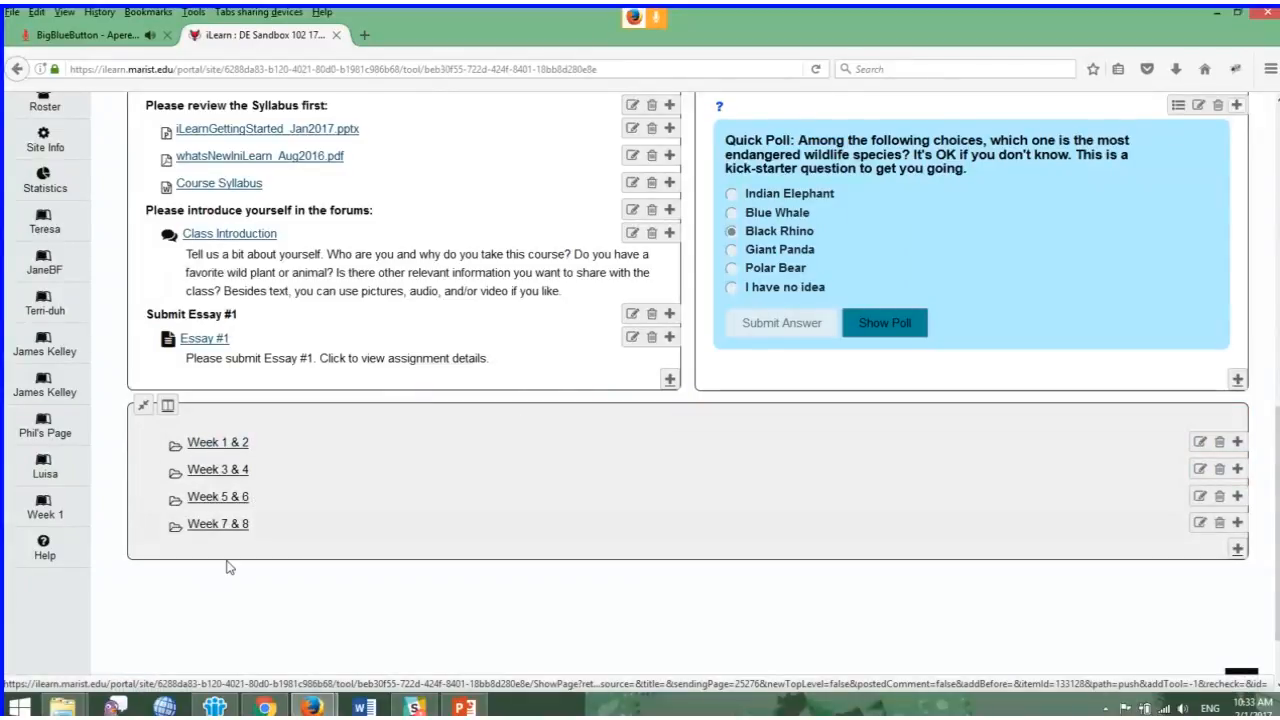
mouse_move(248, 462)
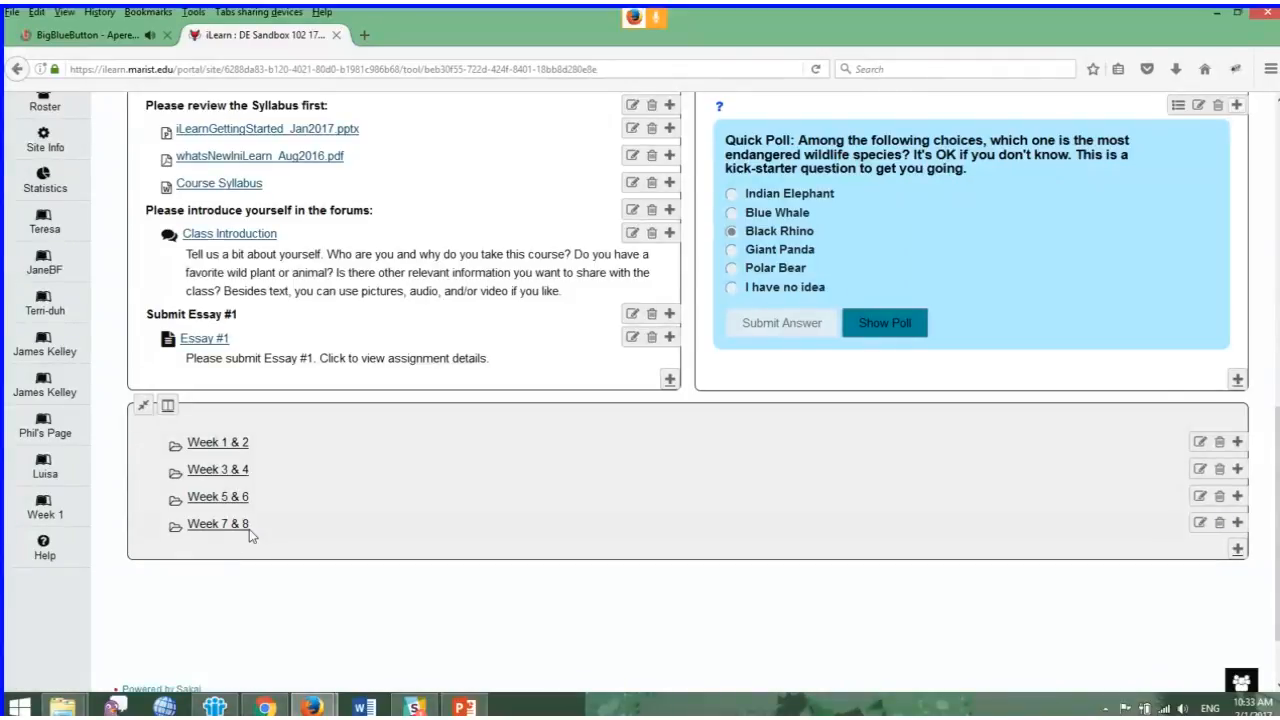
Open the column settings above a week button to reach its colour scheme options
click(1238, 468)
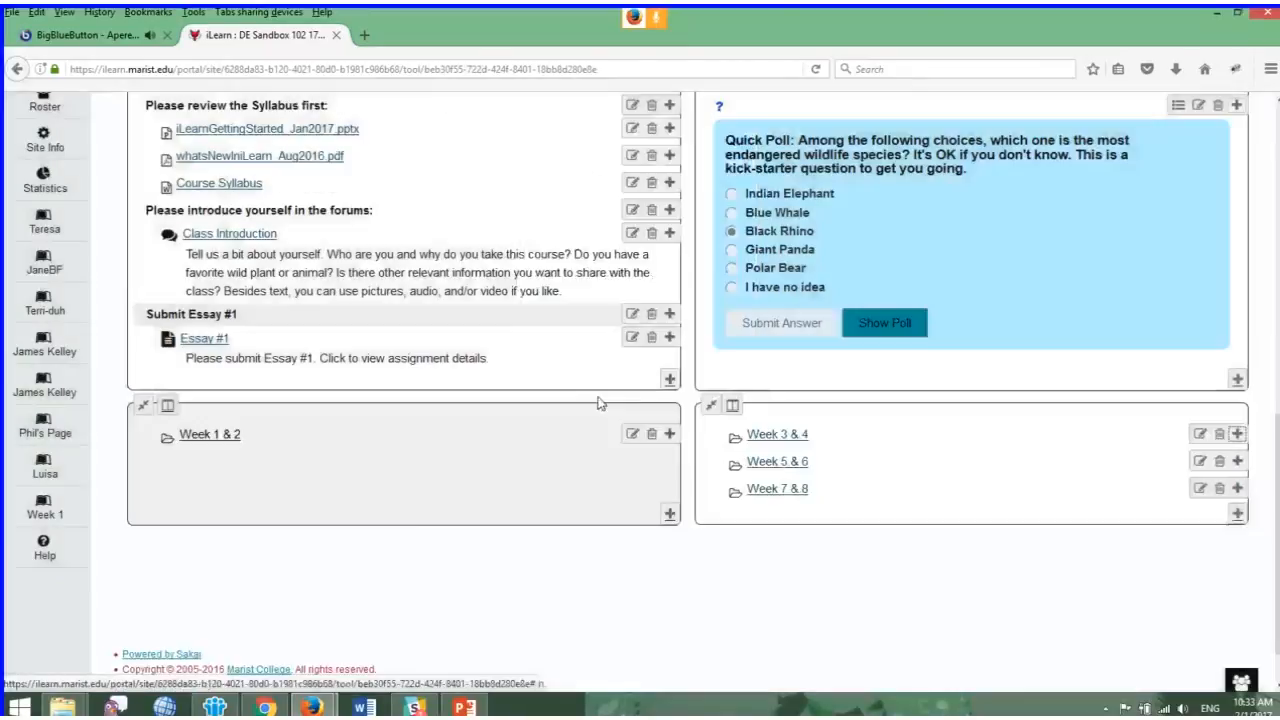
click(1236, 460)
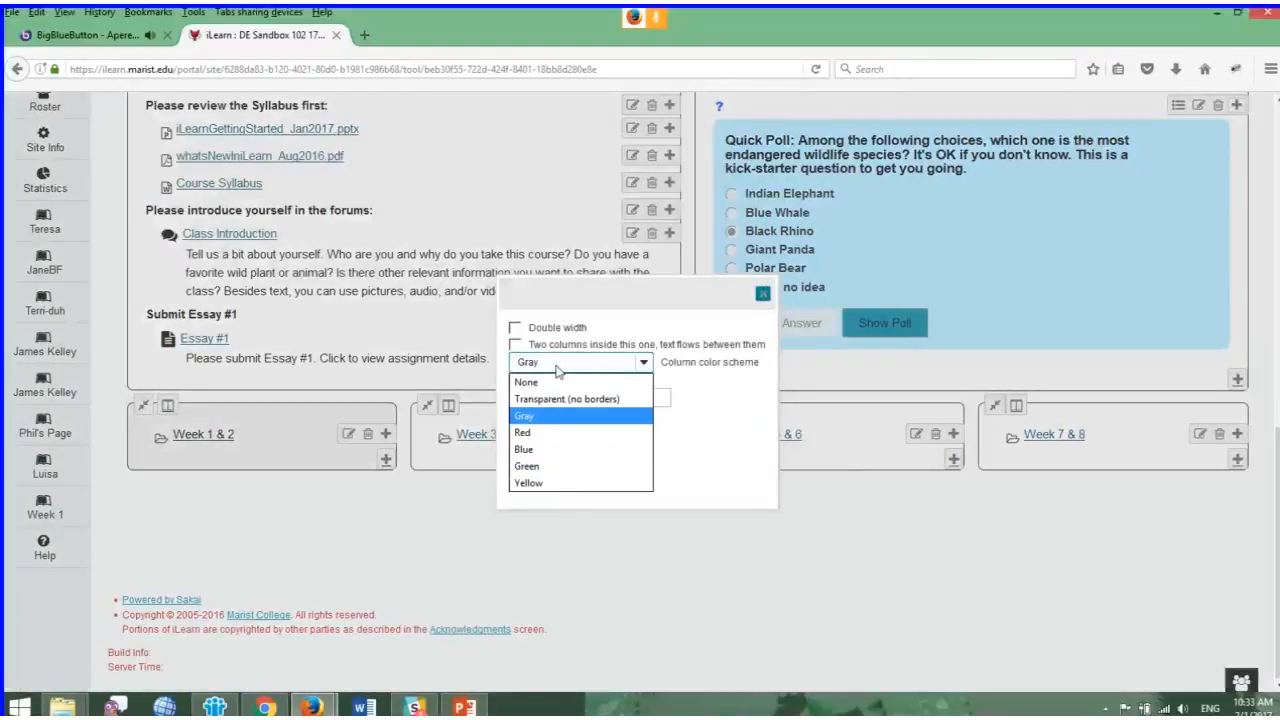
Keep Gray for the first column, save, and open the next week column's settings
click(528, 416)
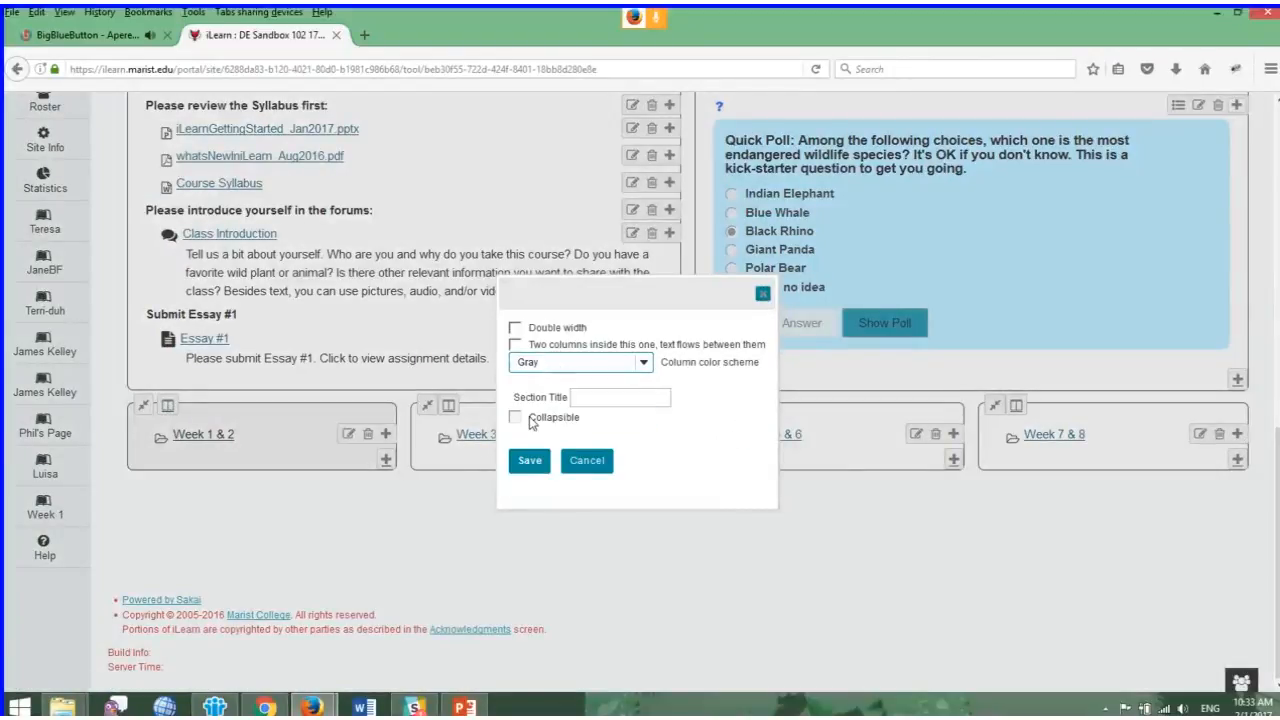
click(588, 460)
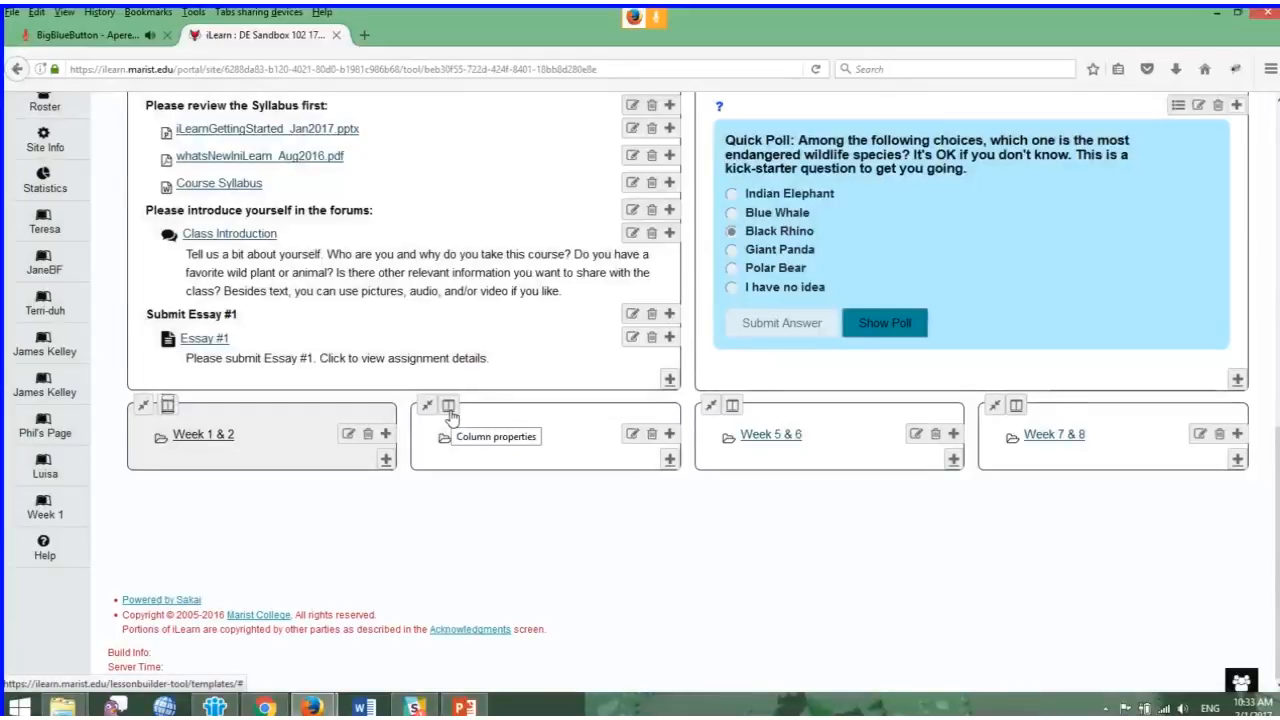
click(448, 404)
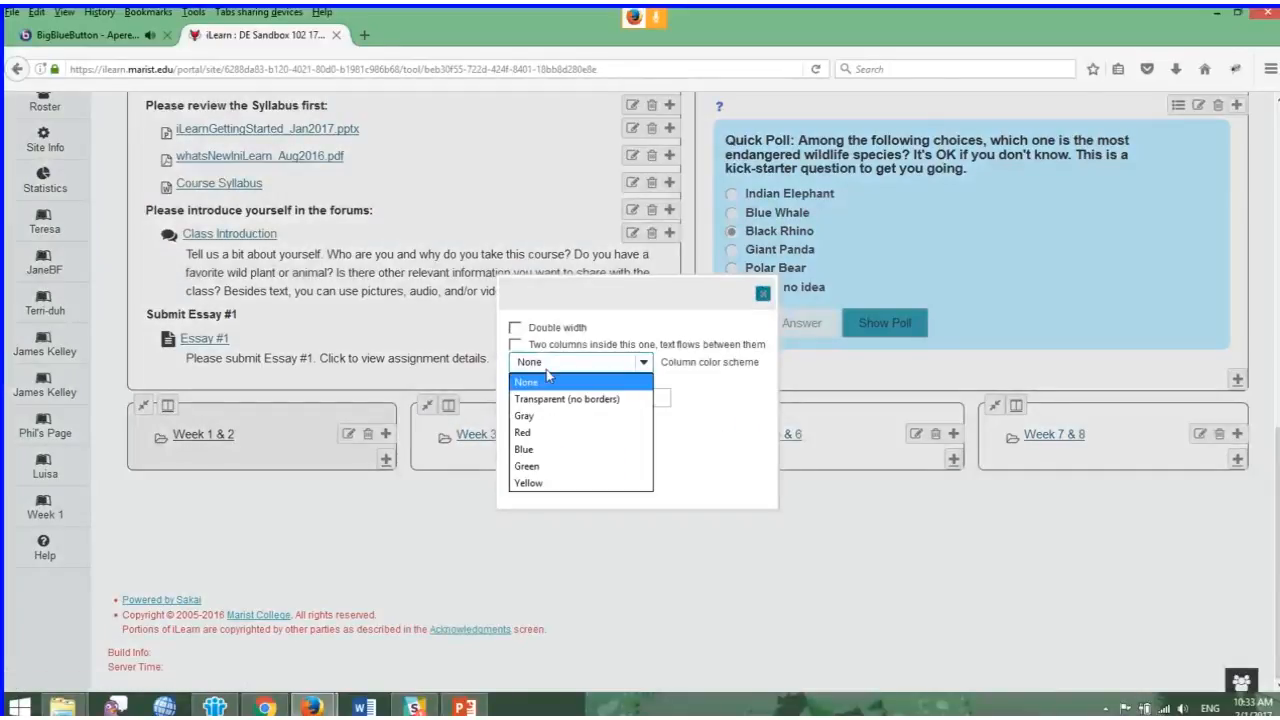
Choose the Blue colour scheme for that week section and save it
click(524, 432)
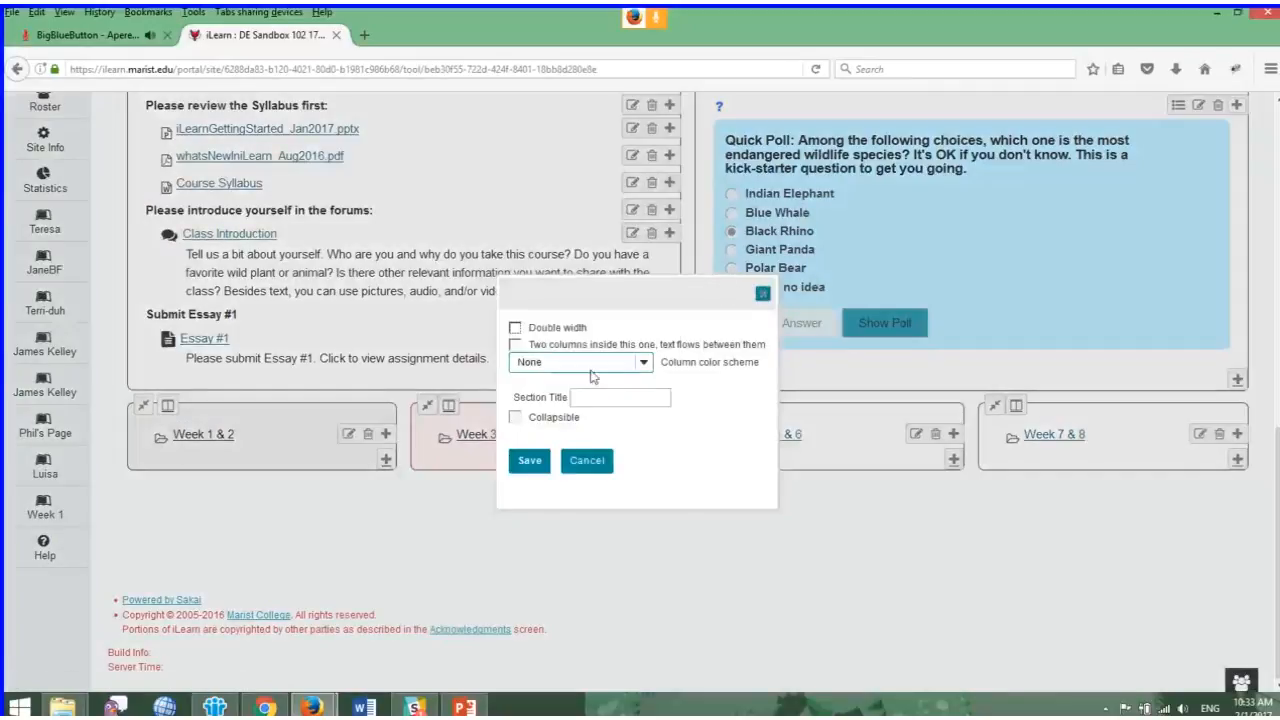
click(580, 360)
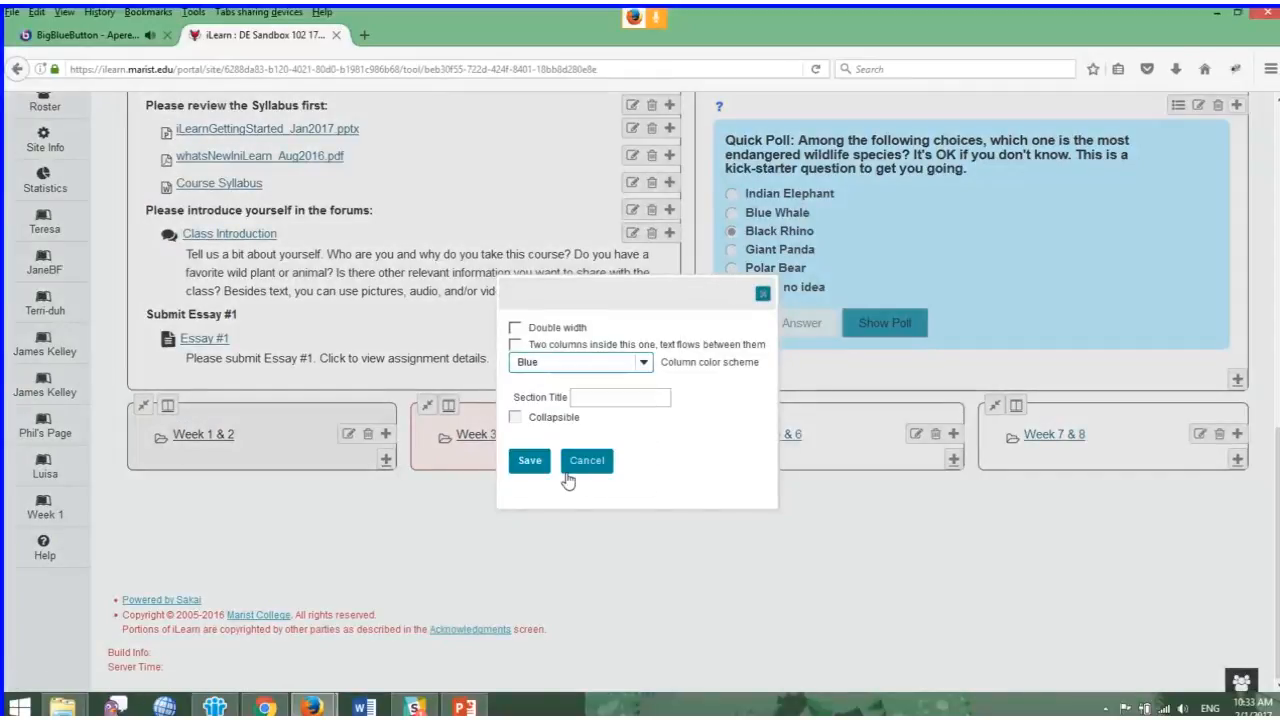
click(586, 460)
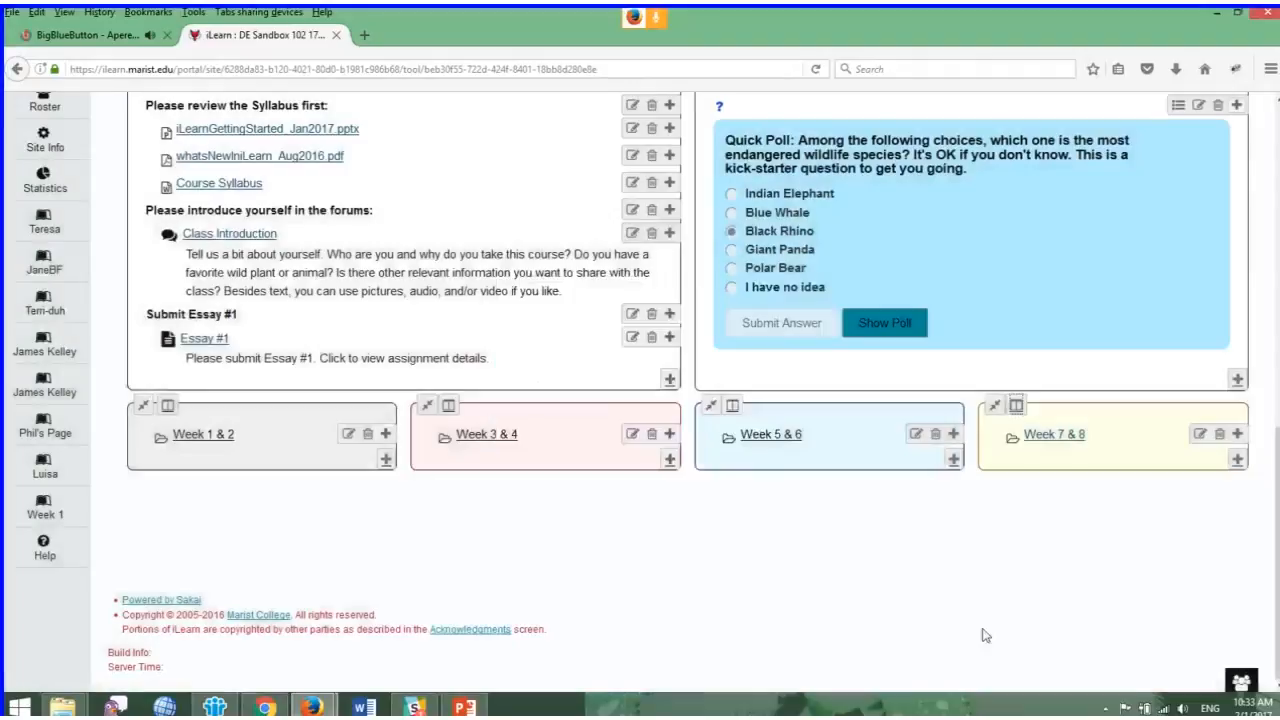
mouse_move(280, 548)
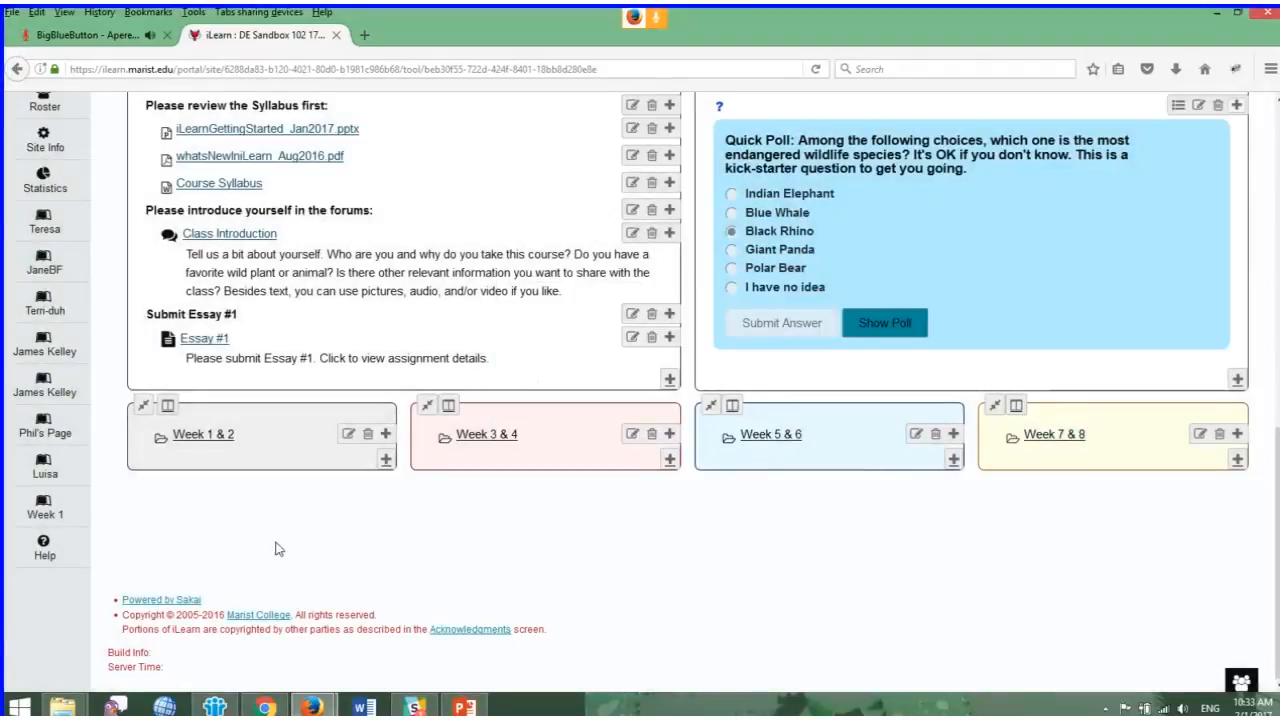
mouse_move(1106, 536)
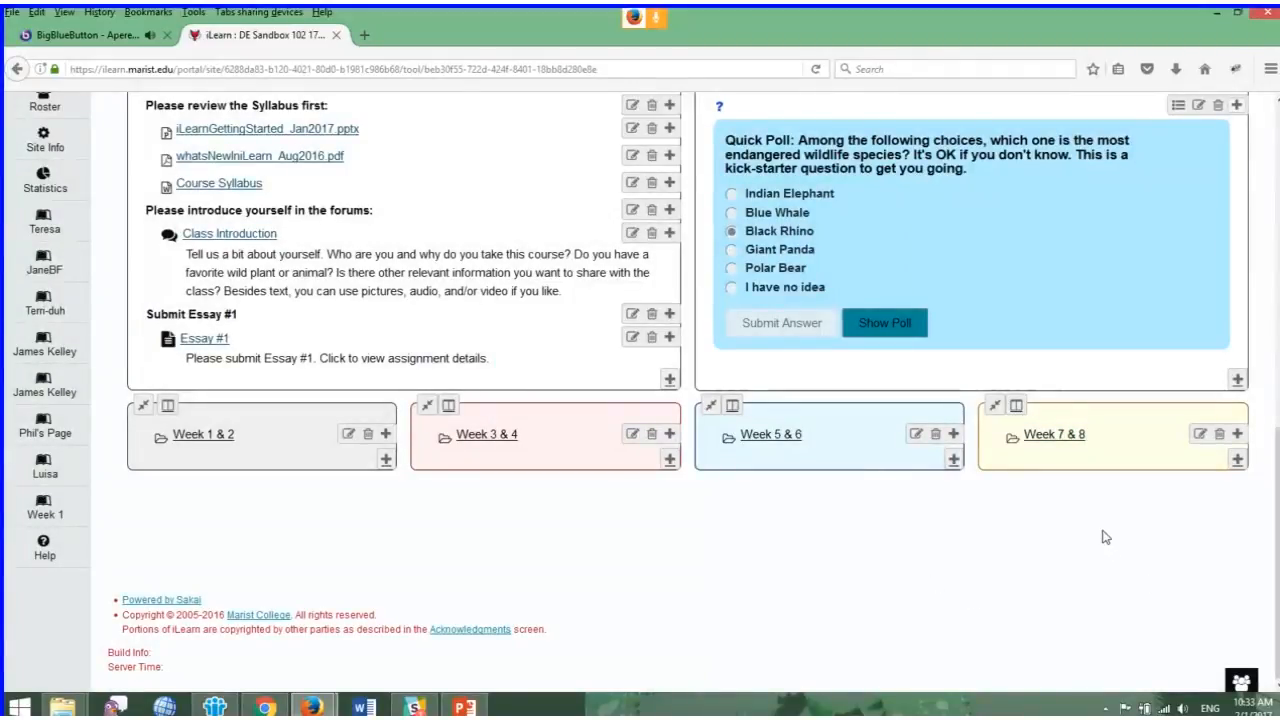
mouse_move(256, 480)
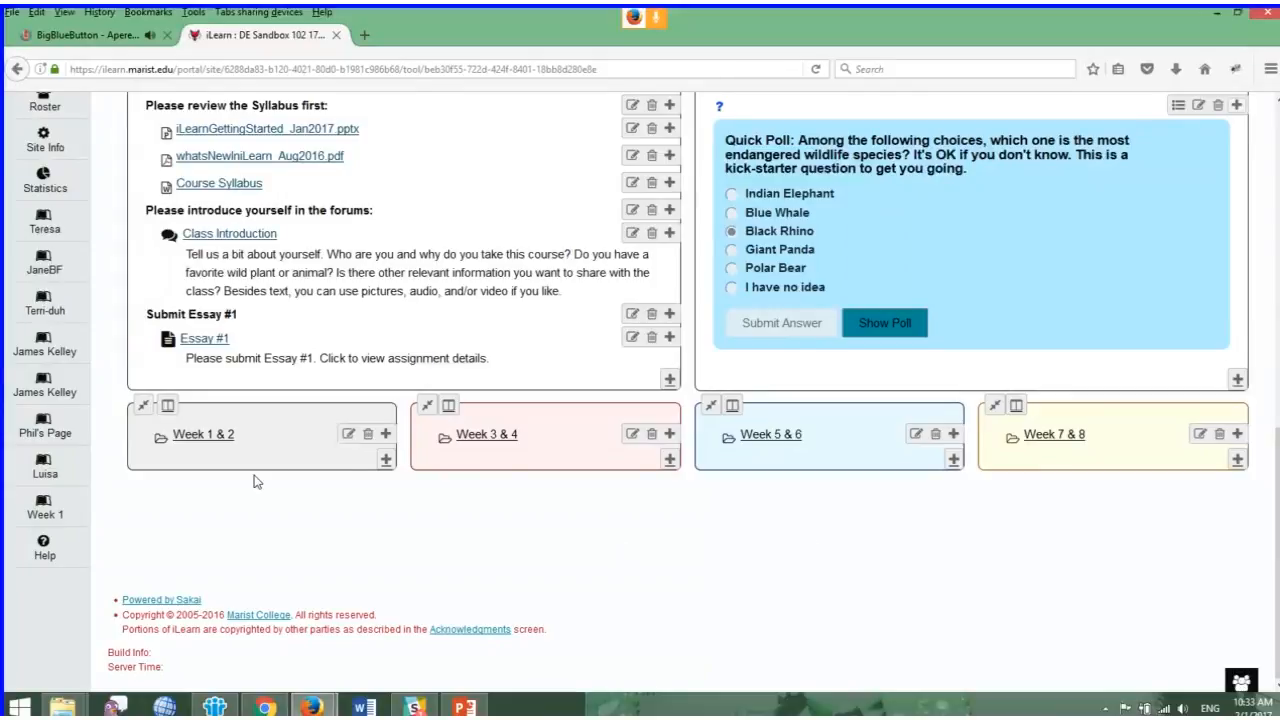
mouse_move(218, 448)
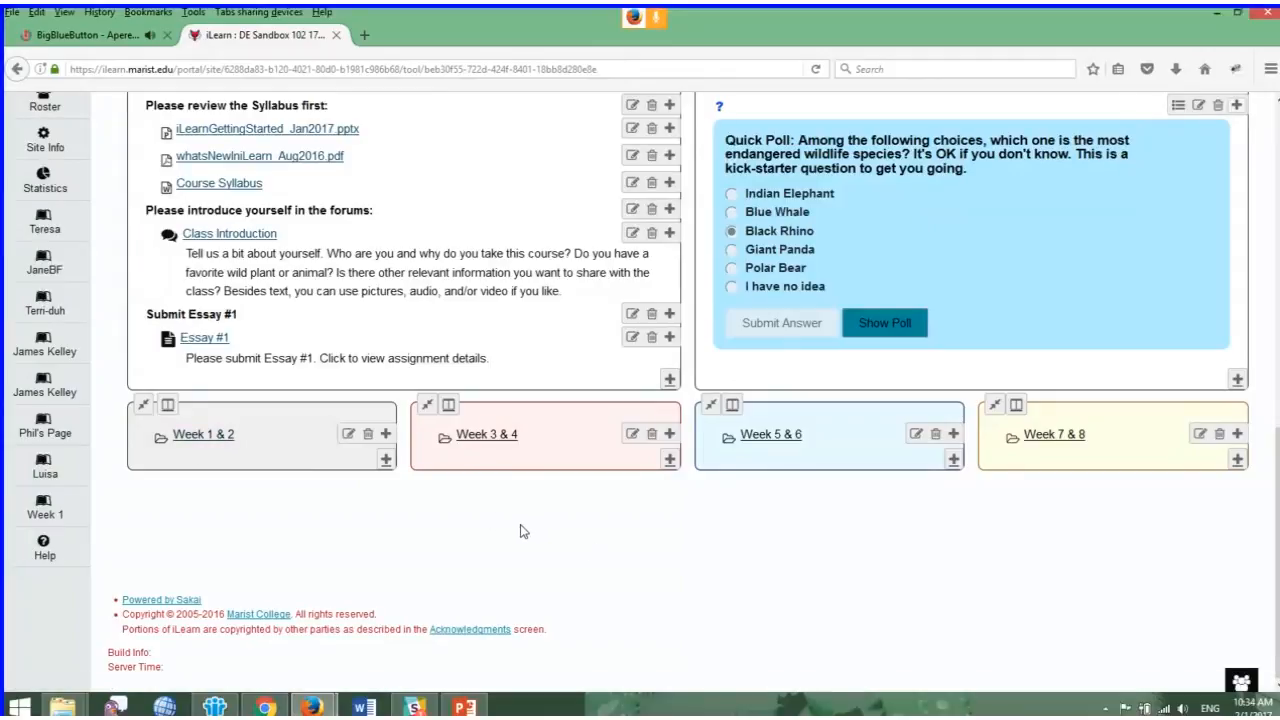
mouse_move(1052, 512)
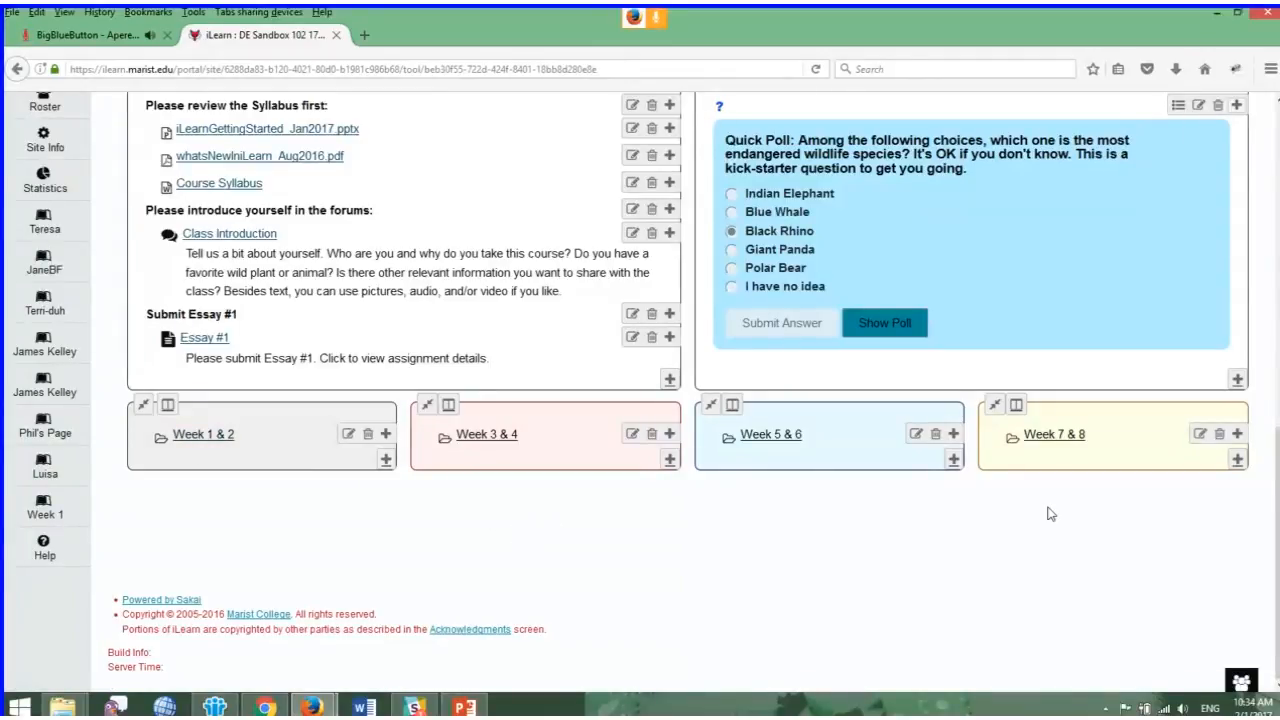
mouse_move(304, 472)
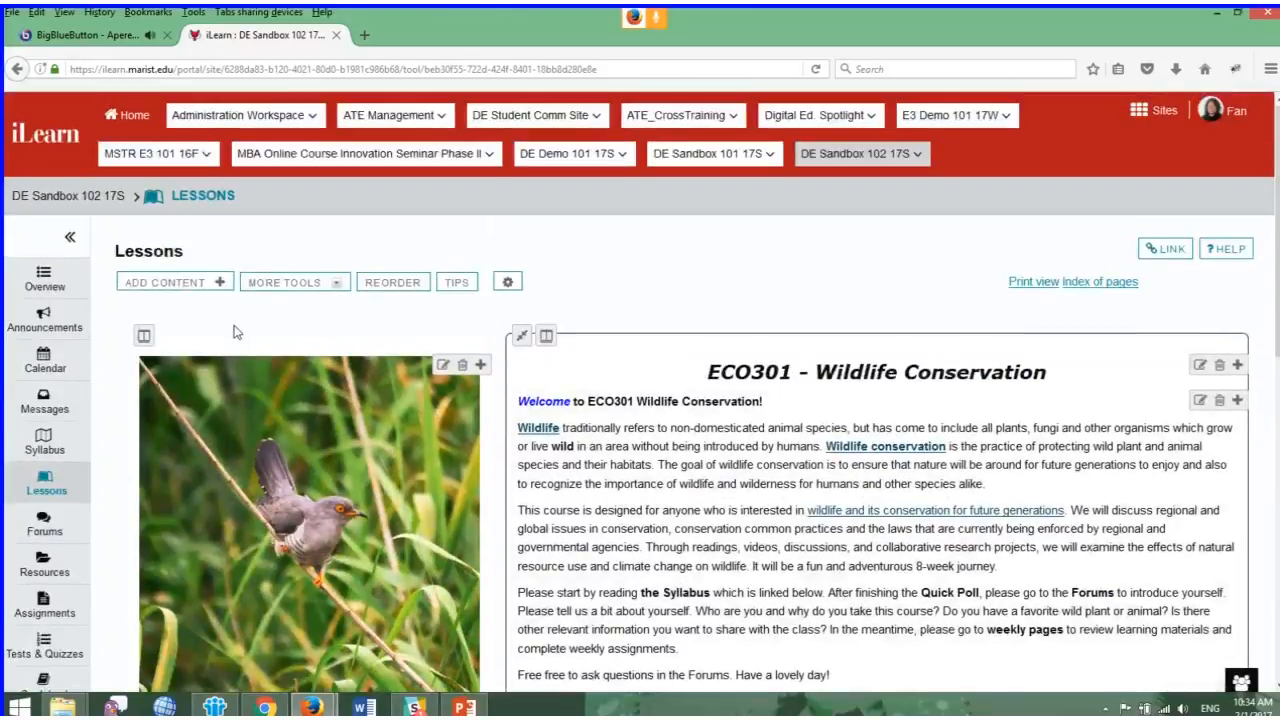
Dismiss Add Content and open the Add More Pages form from More Tools
click(164, 280)
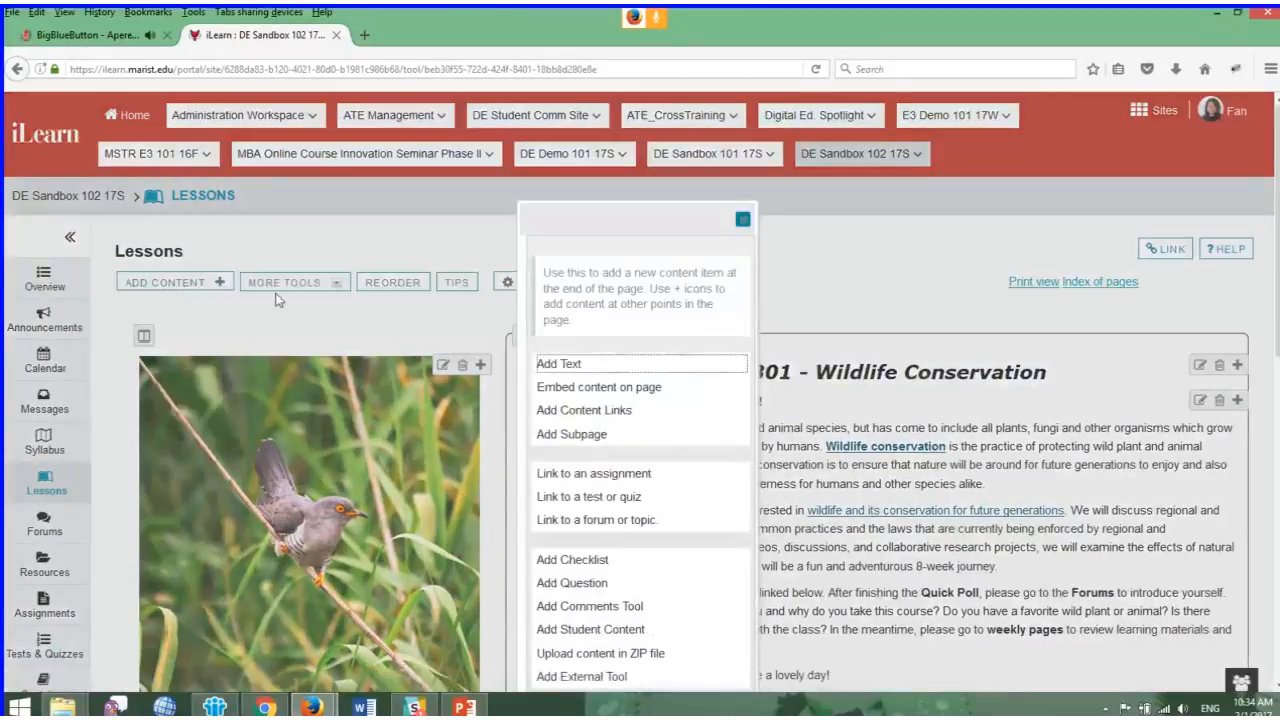
click(292, 280)
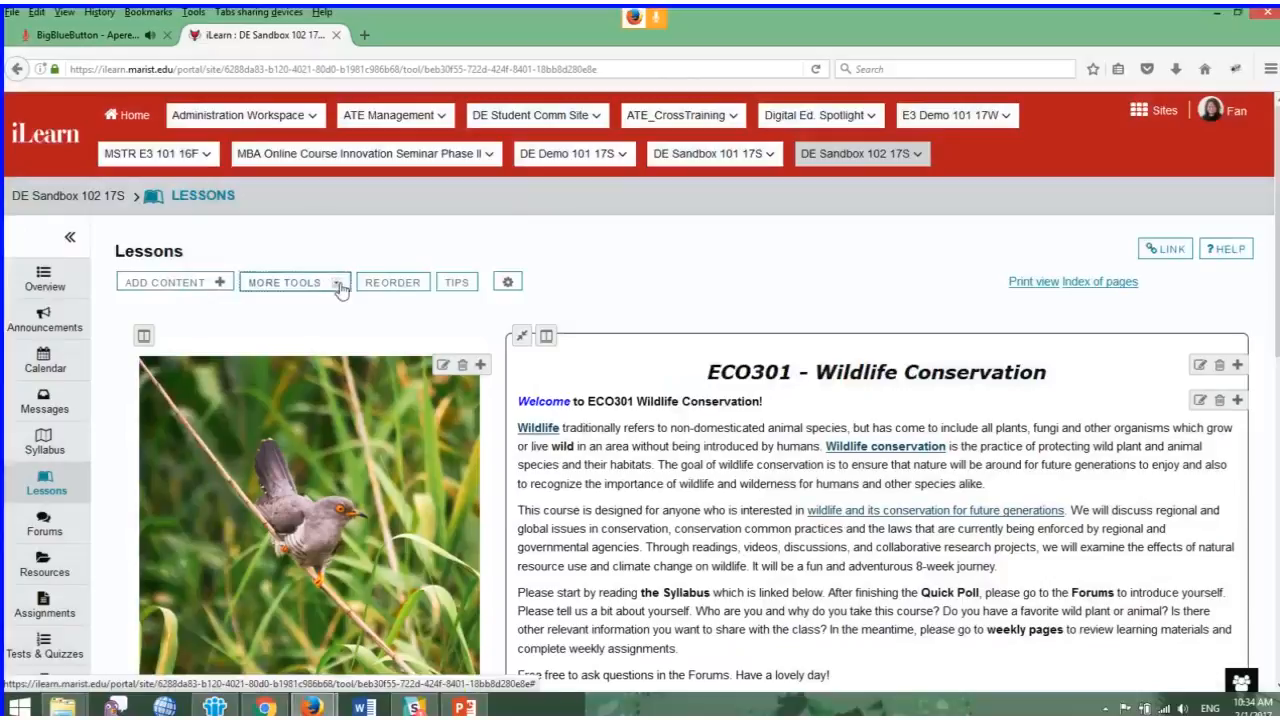
click(284, 280)
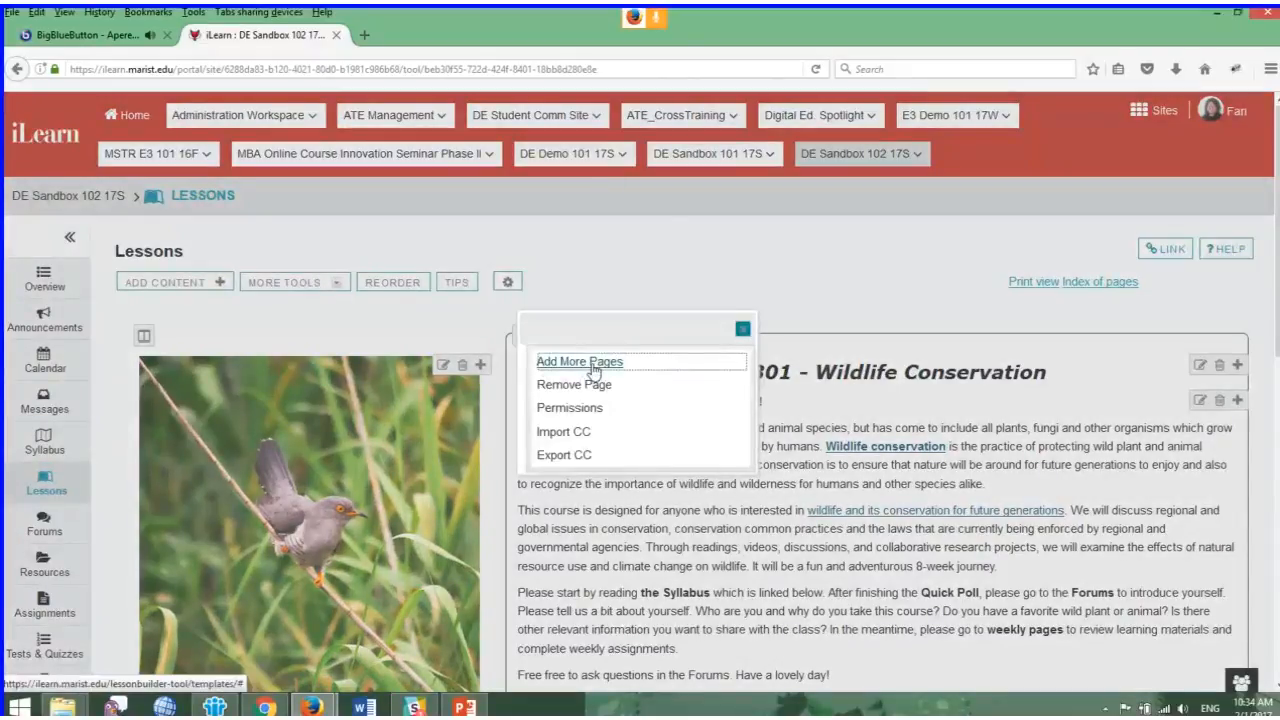
click(580, 360)
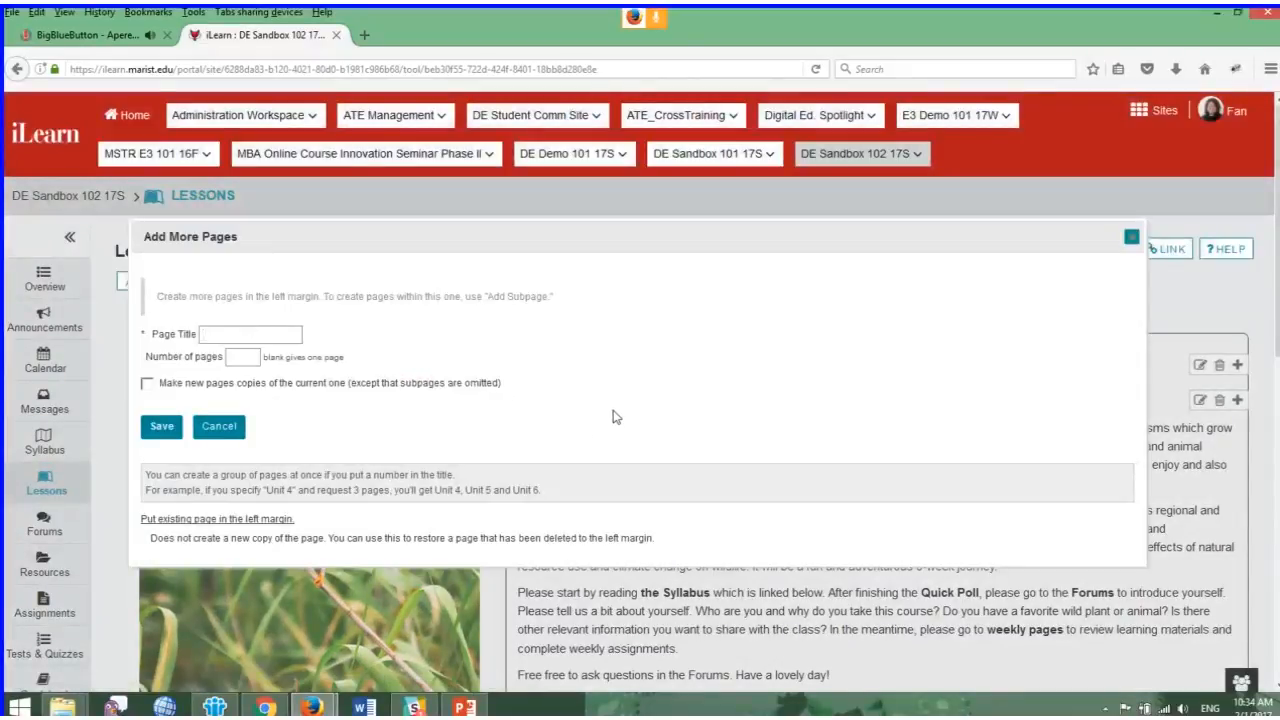
Enter 'Week' as the start of the new page title in the Add More Pages dialog
text(Week)
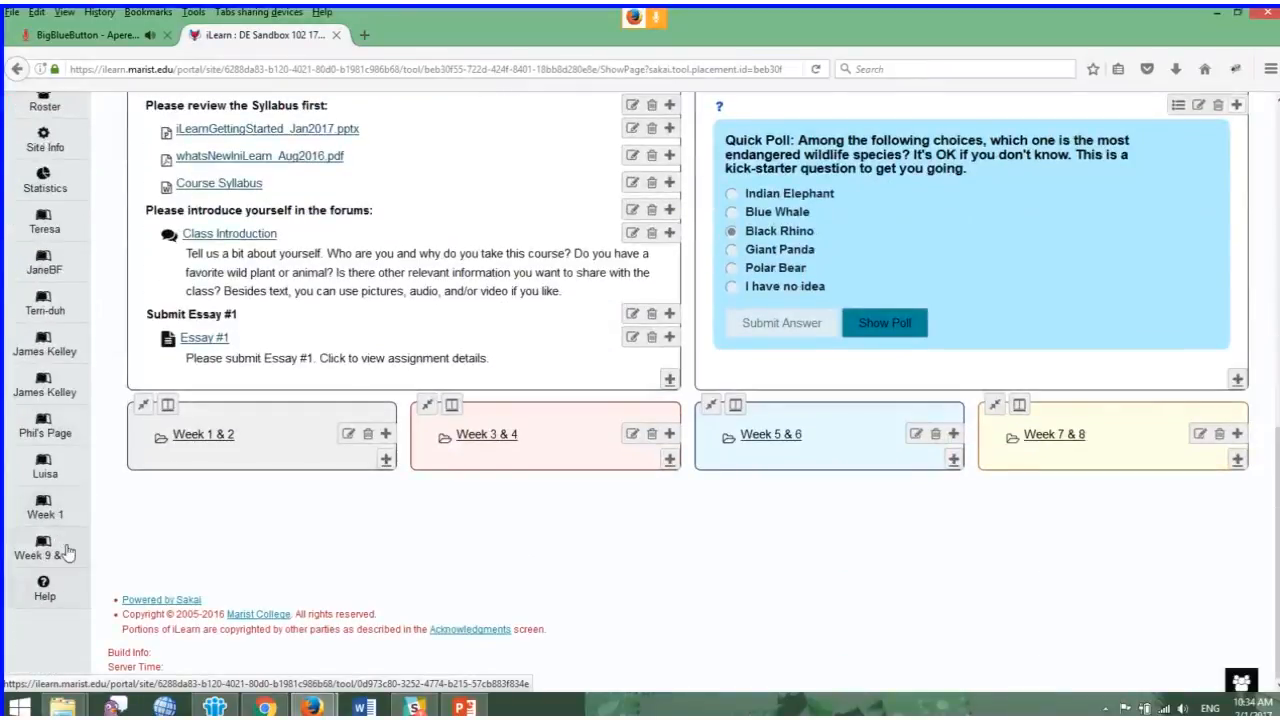
mouse_move(44, 554)
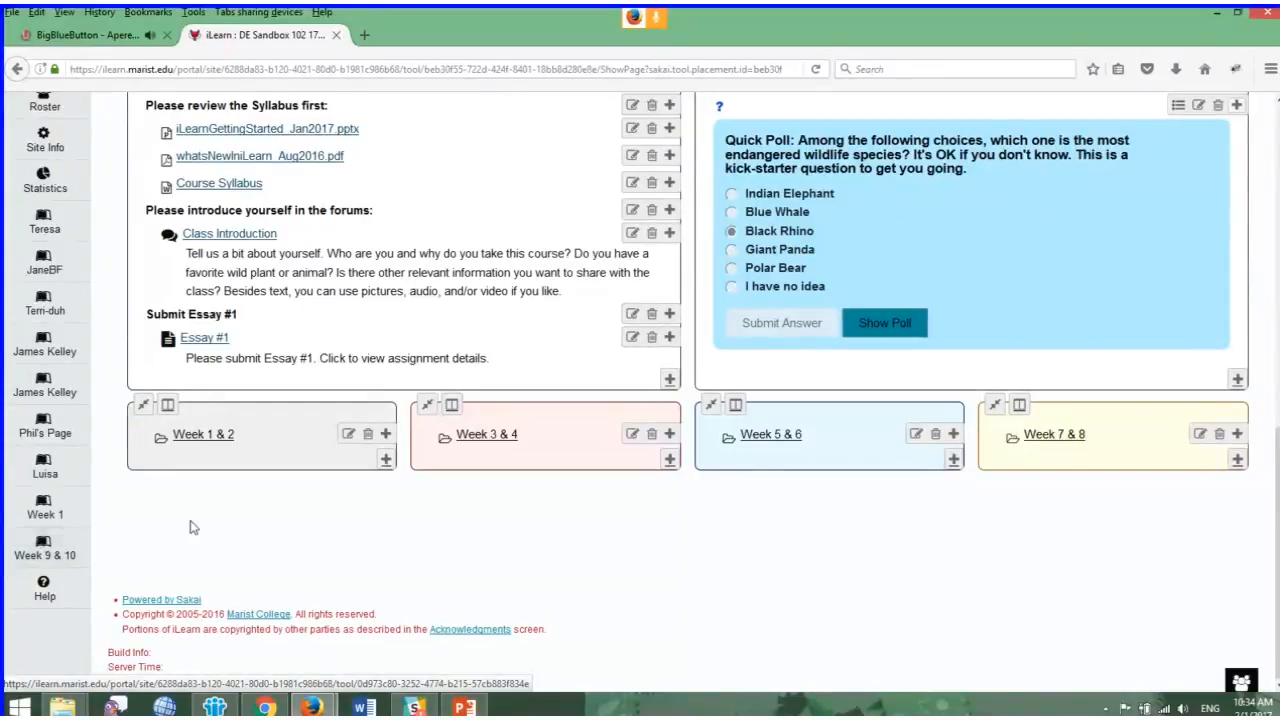
mouse_move(256, 560)
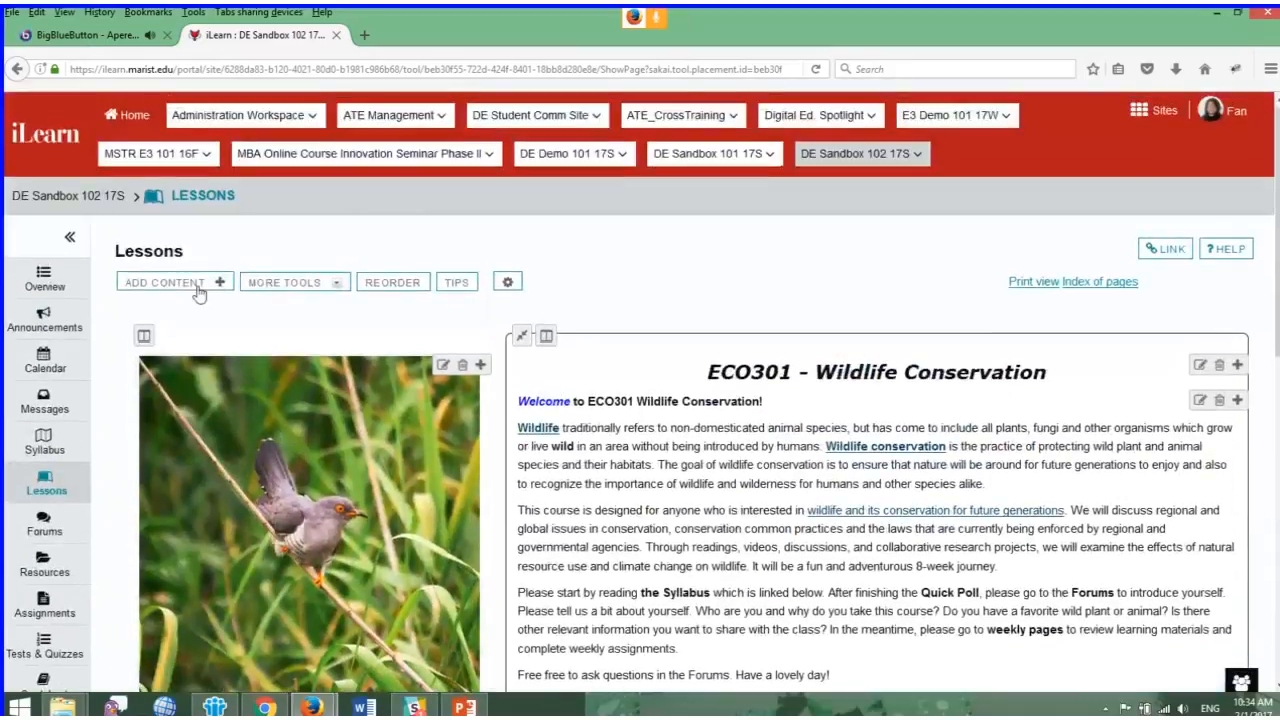
click(174, 282)
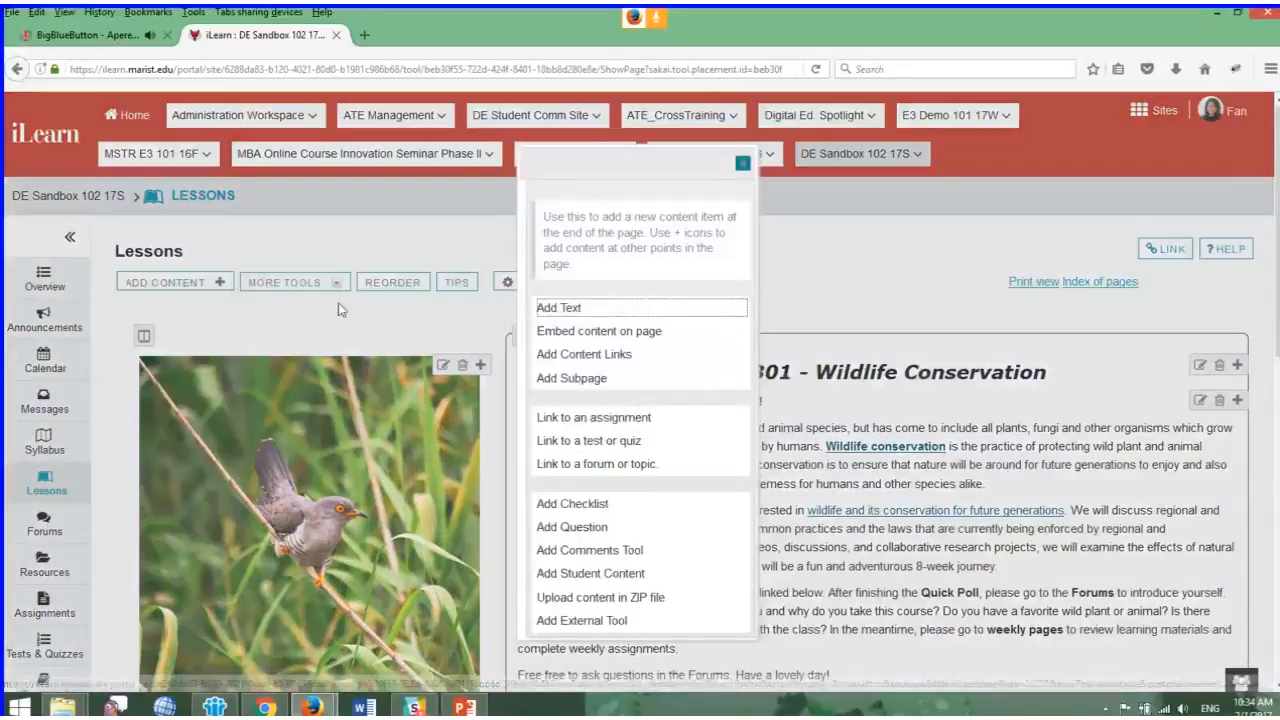
mouse_move(572, 378)
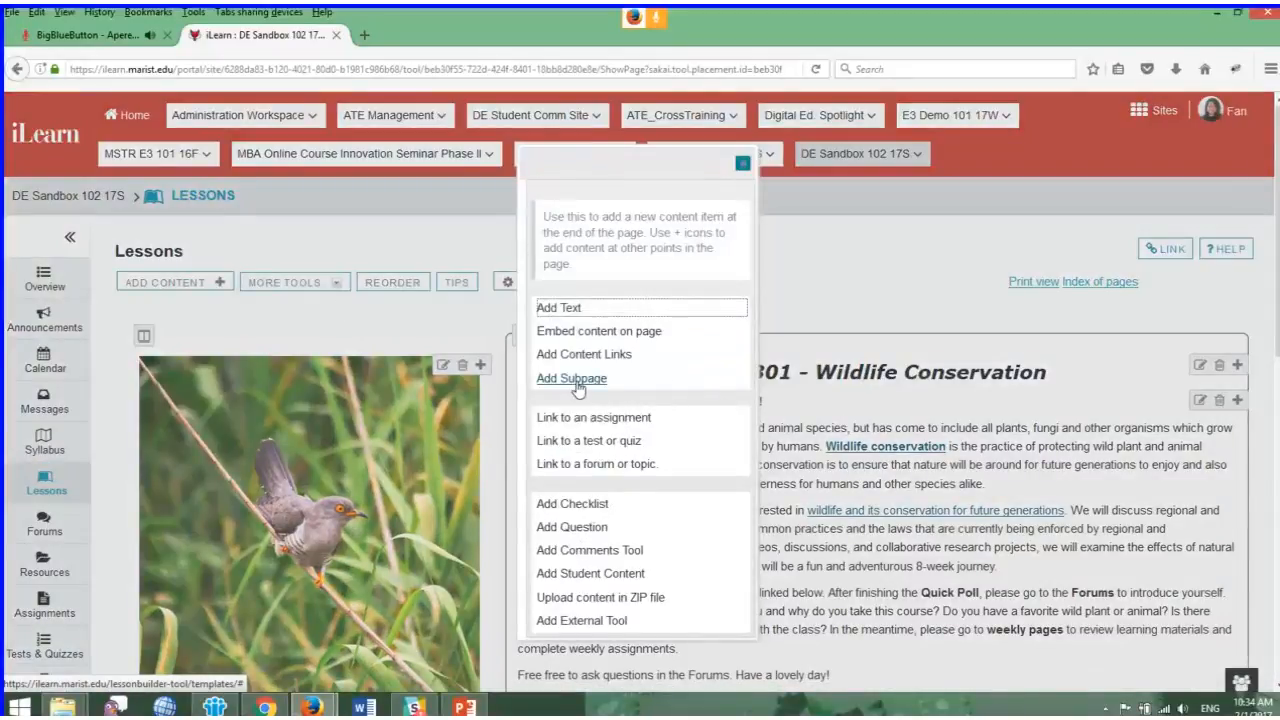
click(572, 378)
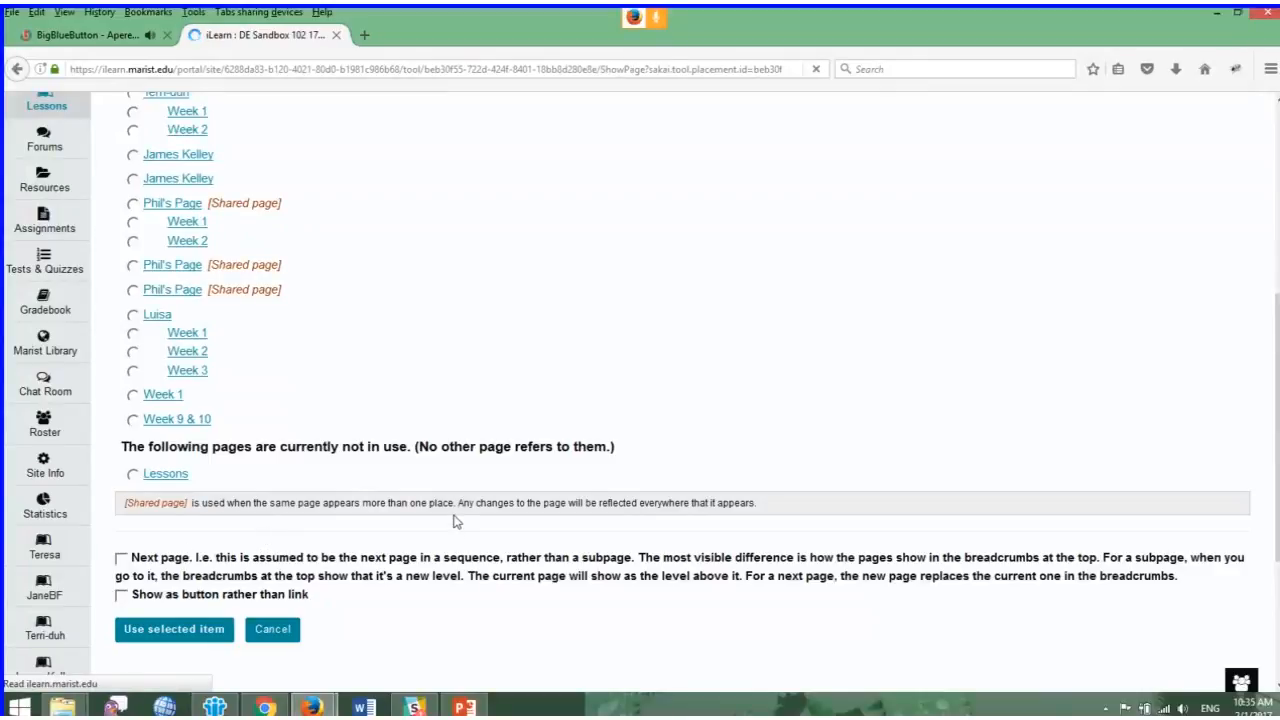
click(272, 628)
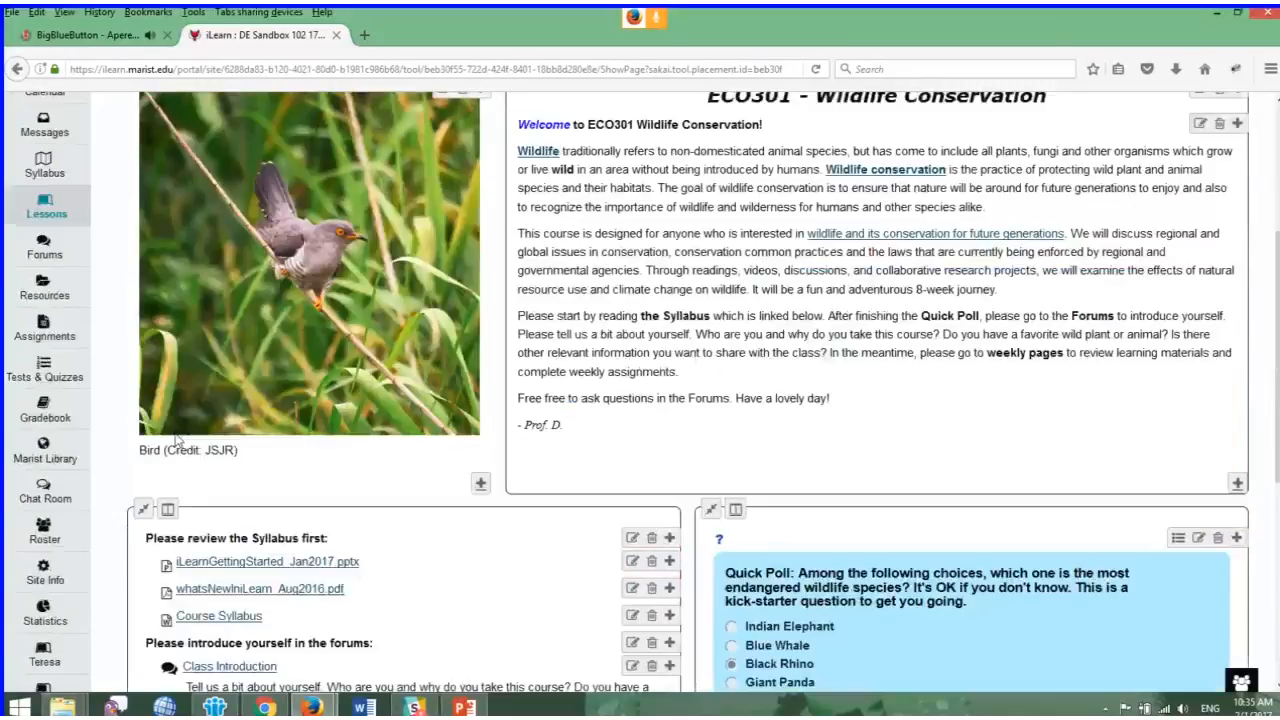
Remove the Week 9 & 10 page from the site, returning to the Overview page
scroll(down, 3)
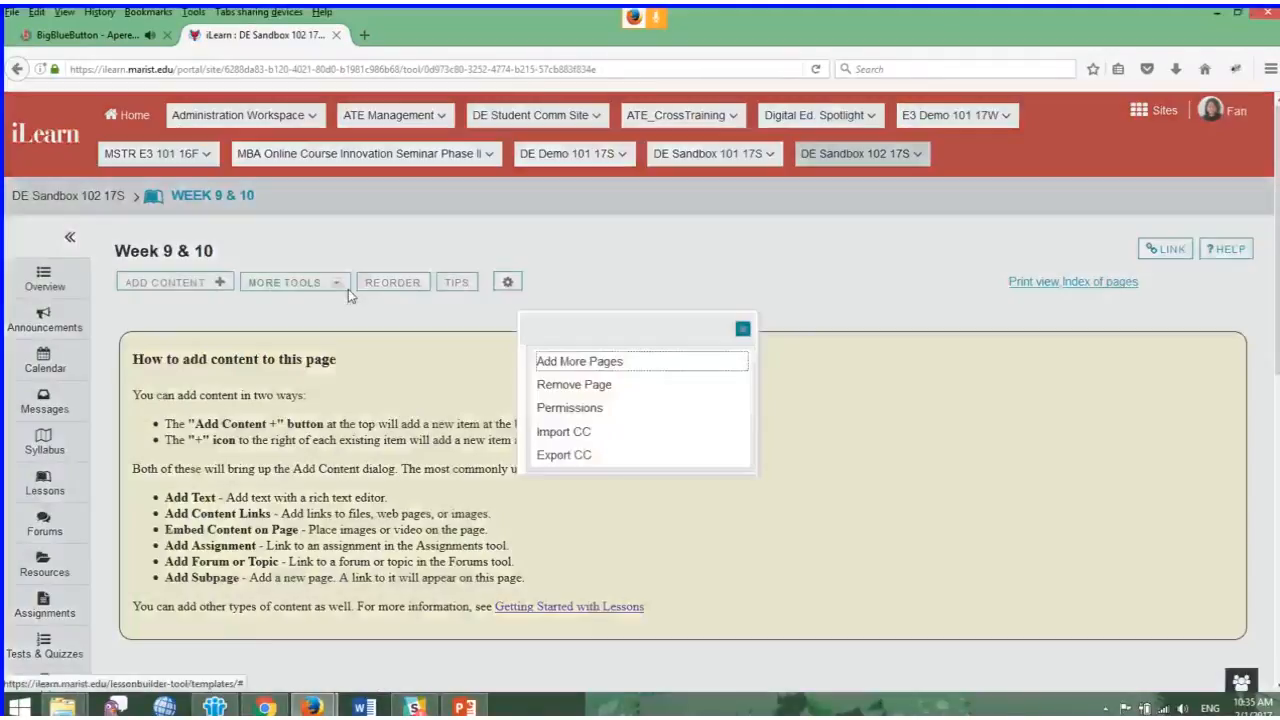
click(574, 384)
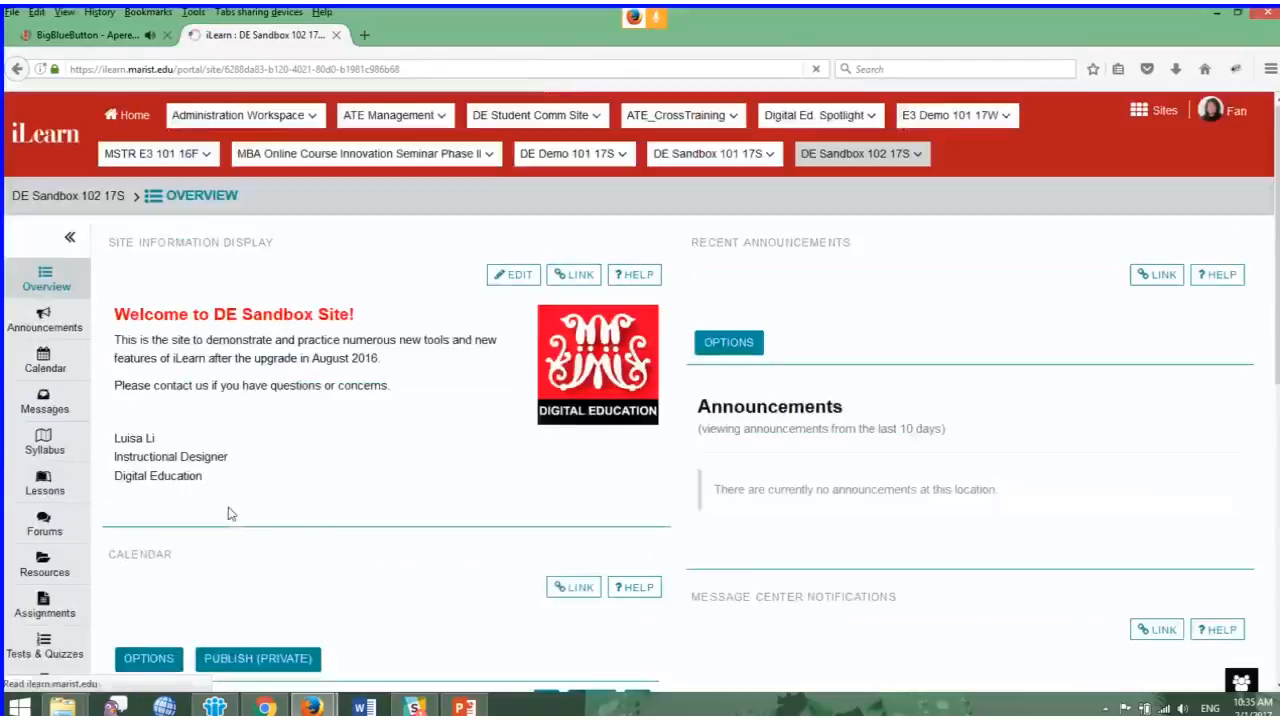
Return to the Lessons page and start adding a subpage from an existing page
click(44, 486)
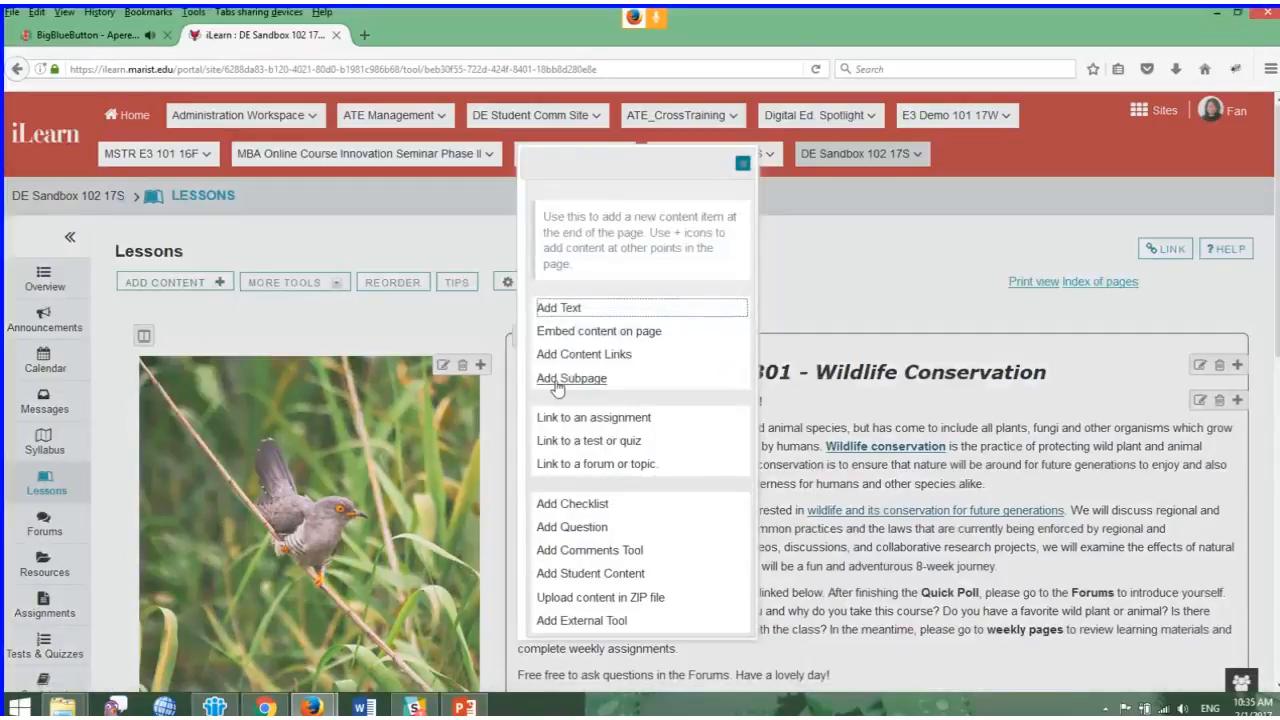
click(572, 378)
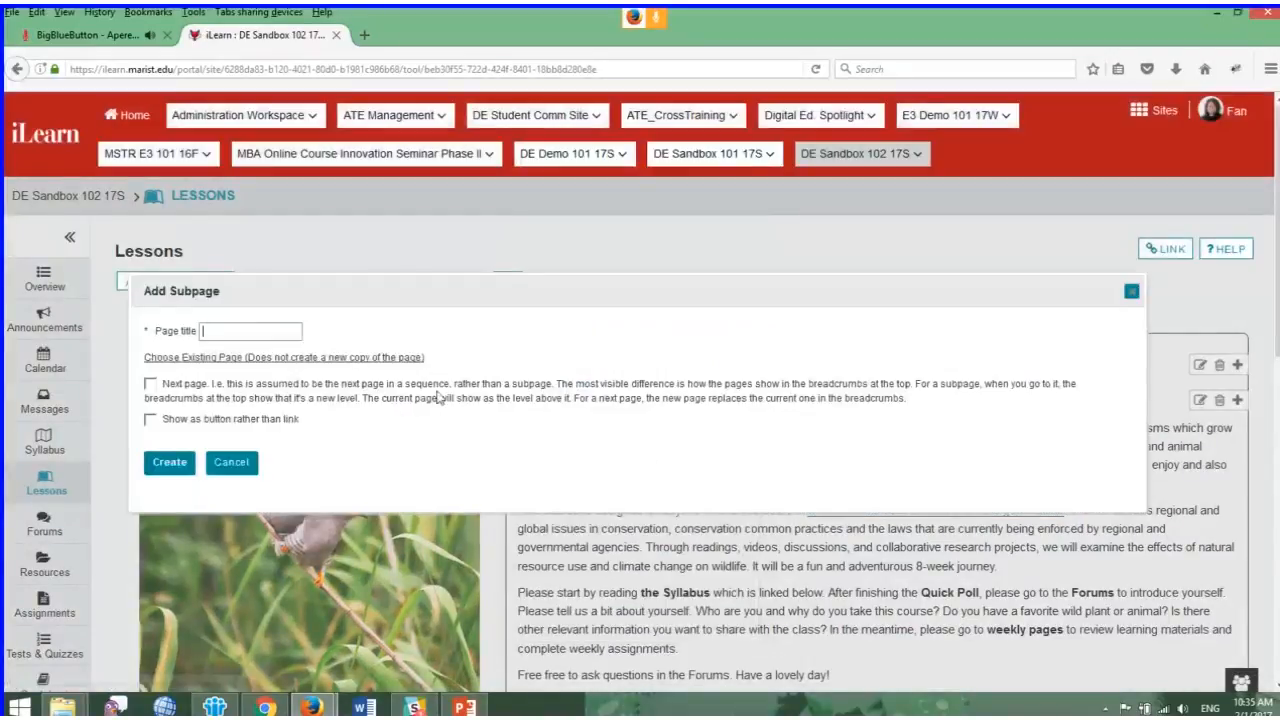
mouse_move(220, 368)
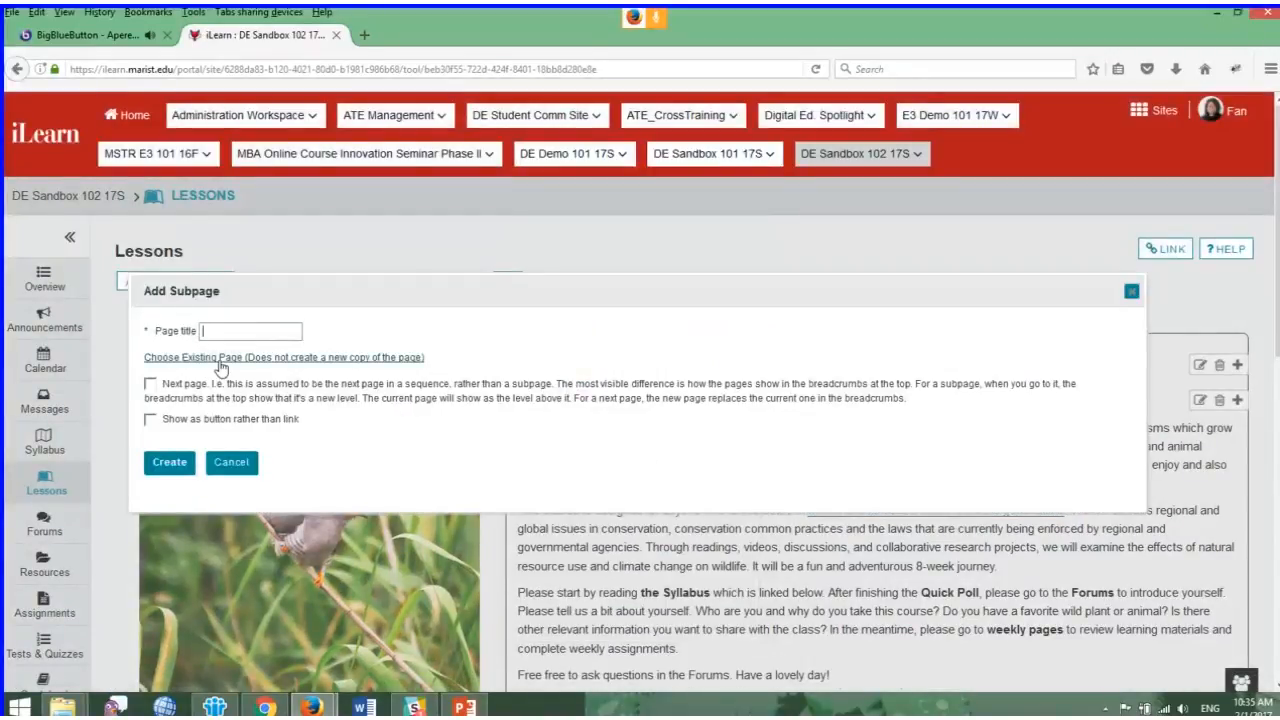
click(284, 356)
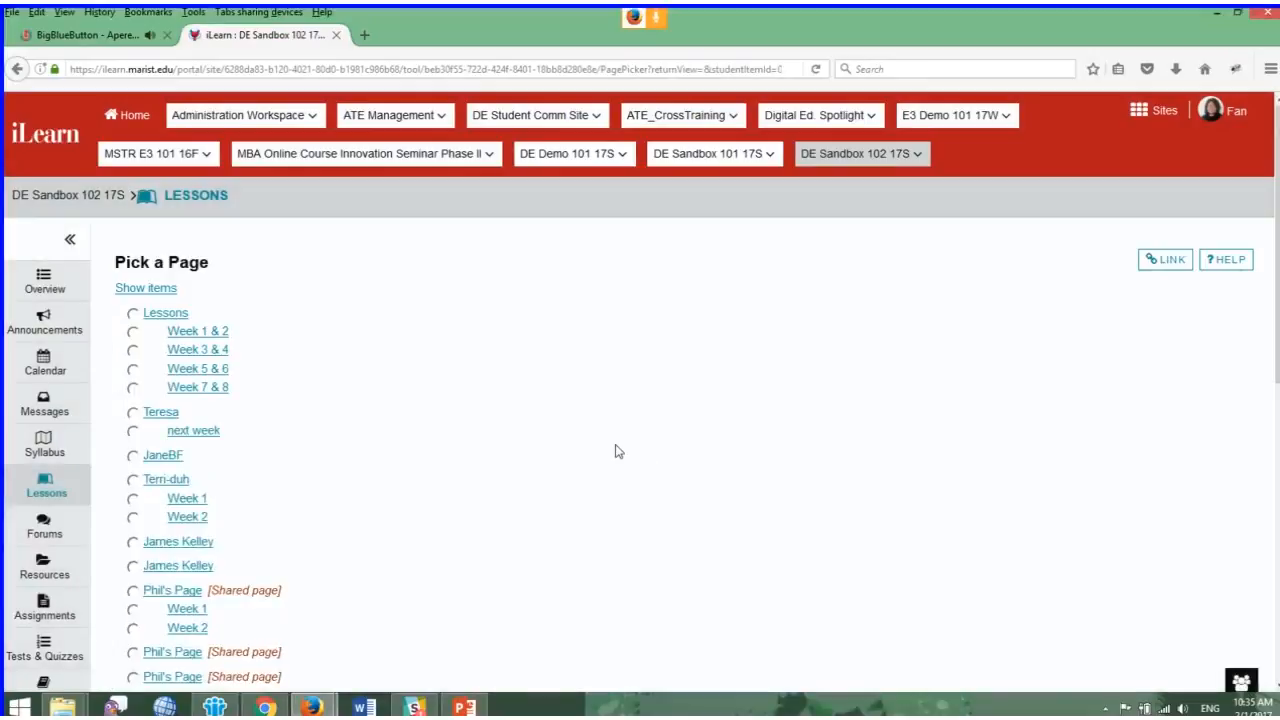
Select the unused Week 9 & 10 page and use it as the new subpage item
scroll(down, 3)
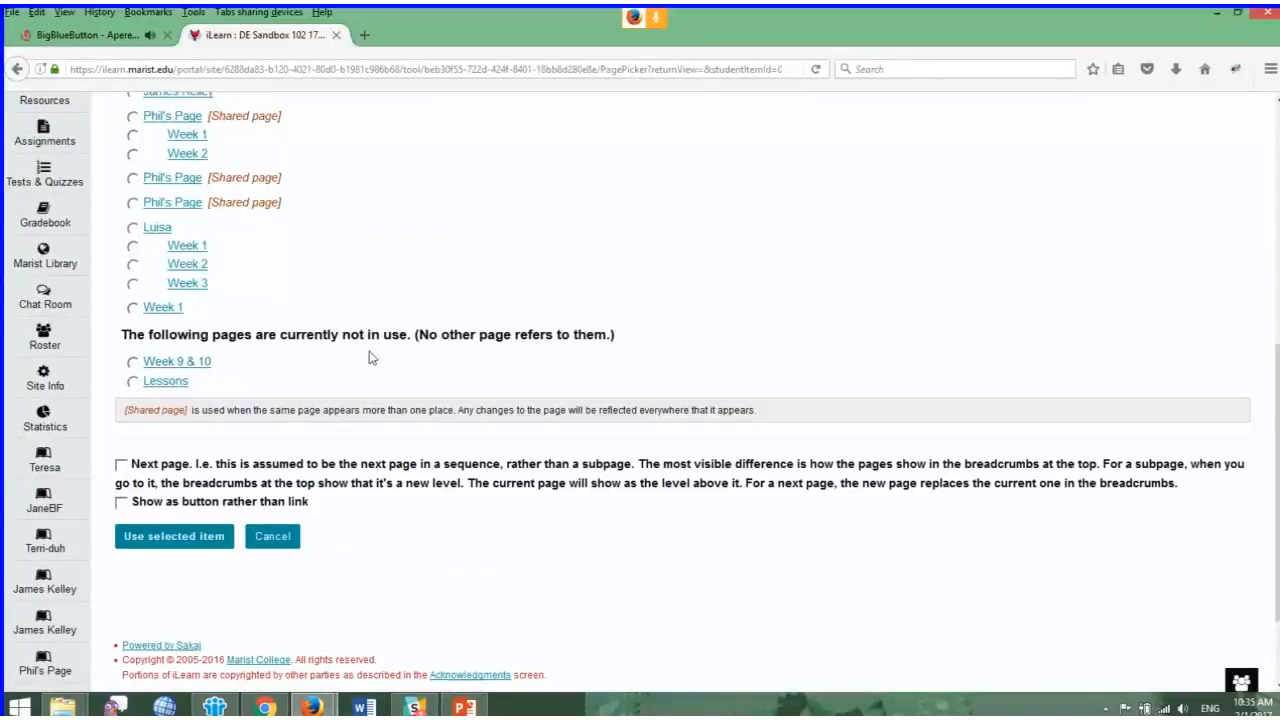
mouse_move(398, 352)
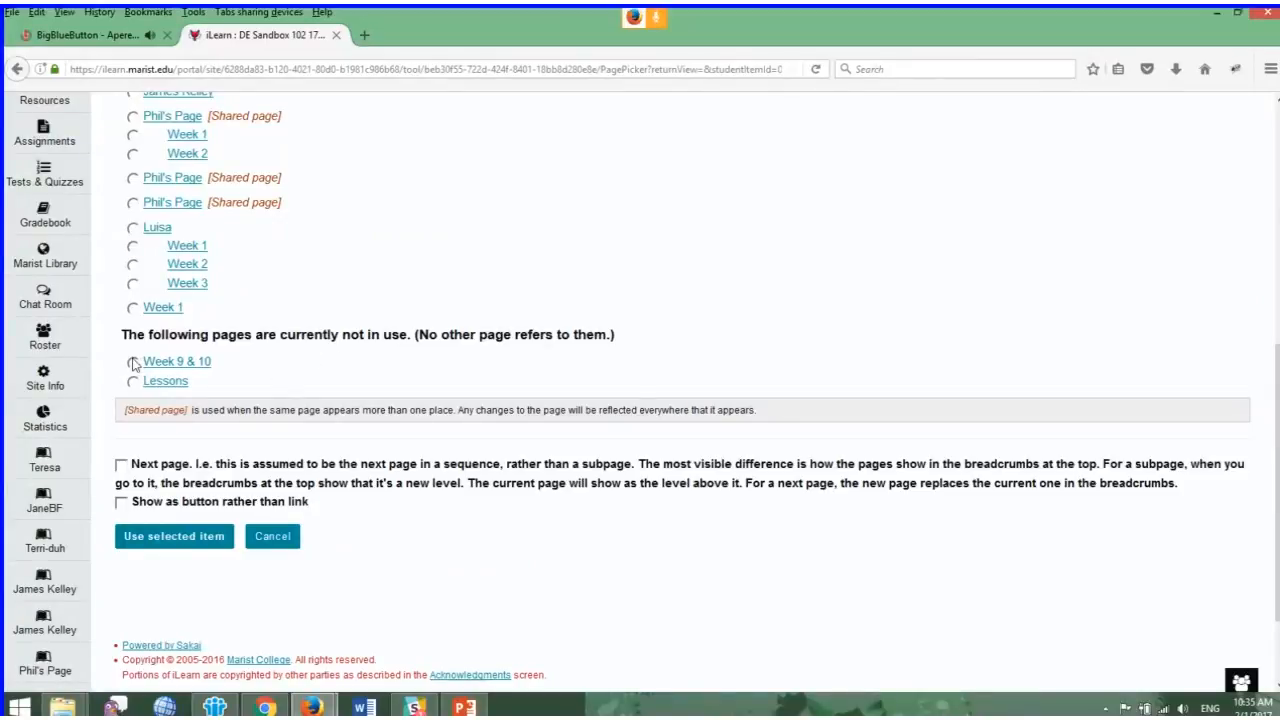
click(132, 360)
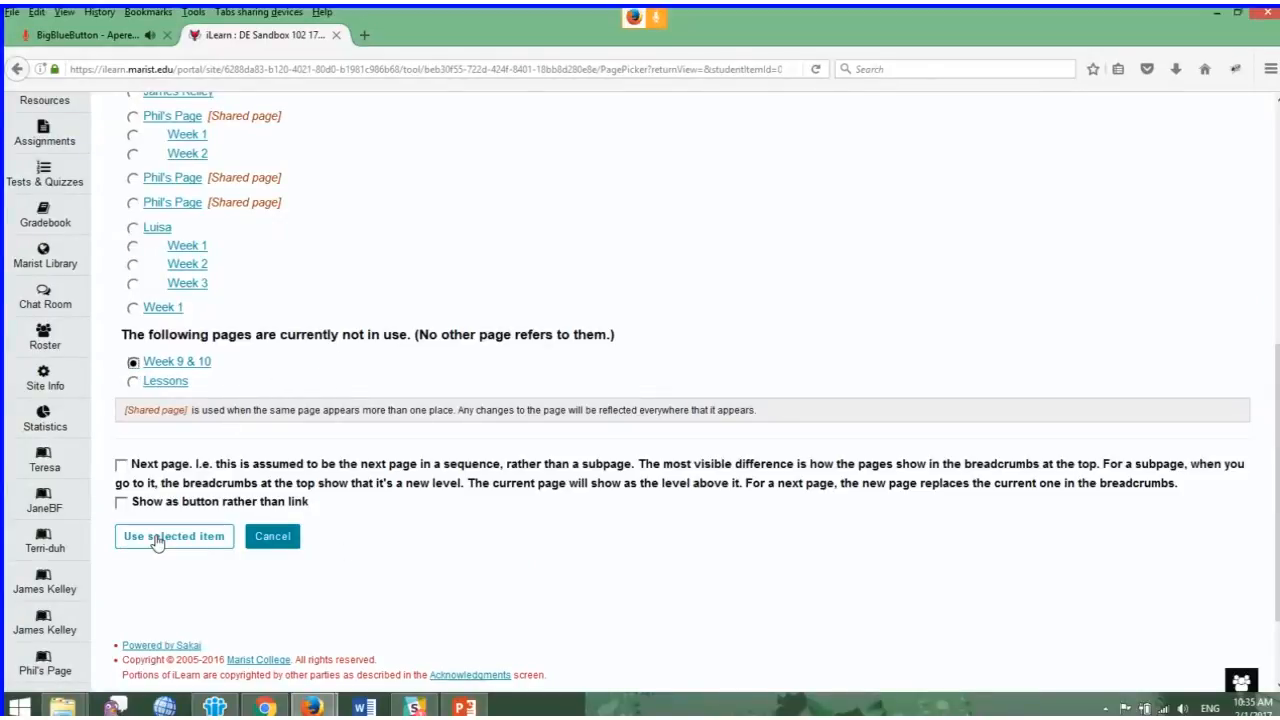
click(172, 536)
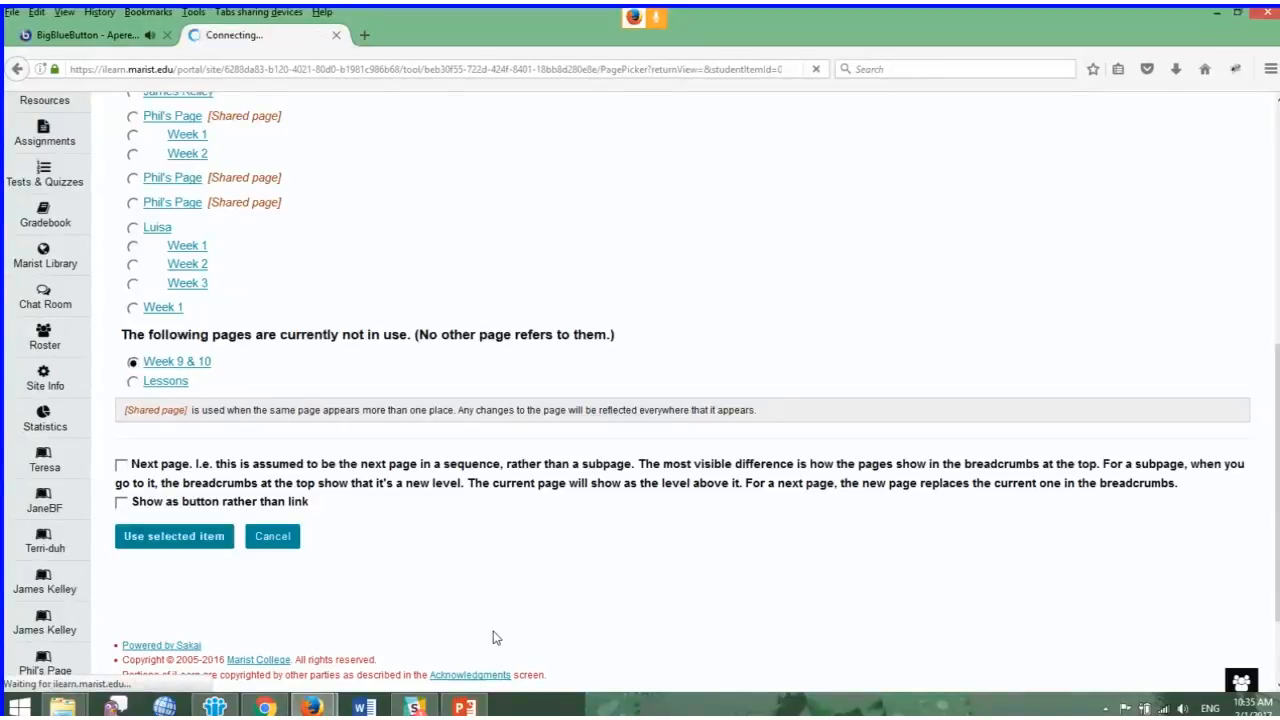
mouse_move(490, 600)
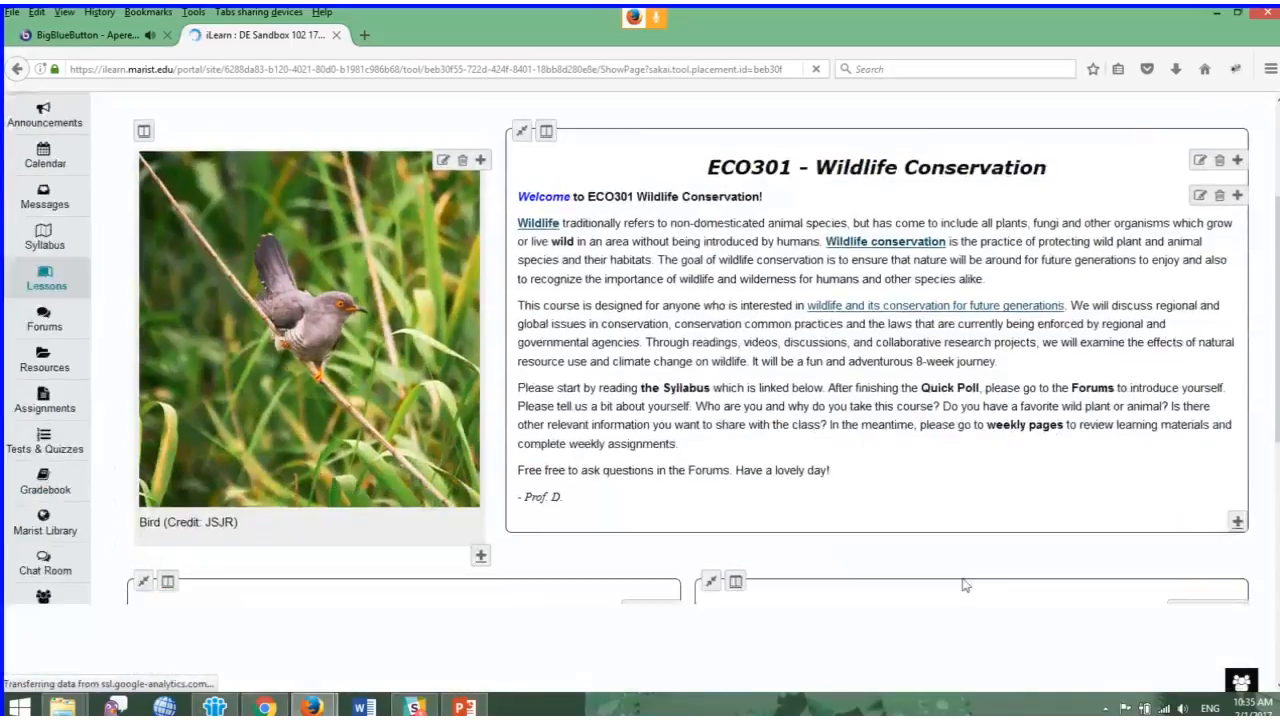
Review the five week buttons including Week 9 & 10, then shrink the Firefox window via Restore Down
scroll(down, 3)
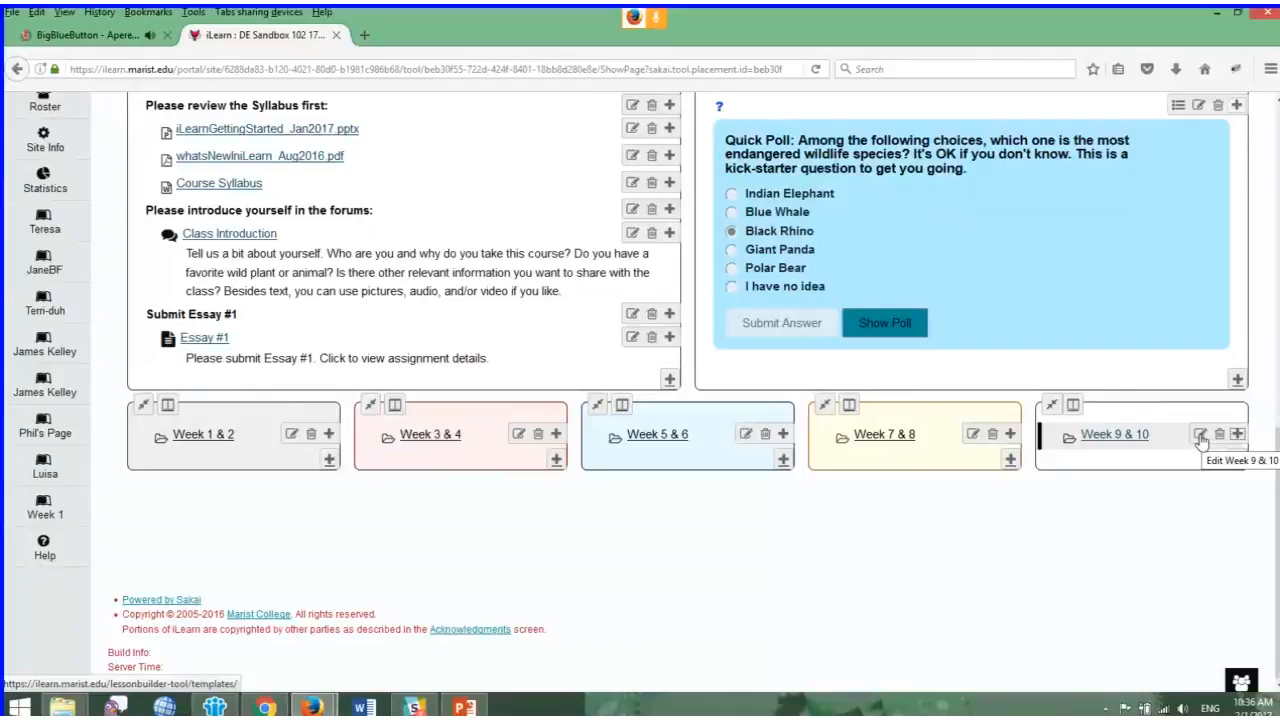
click(1200, 432)
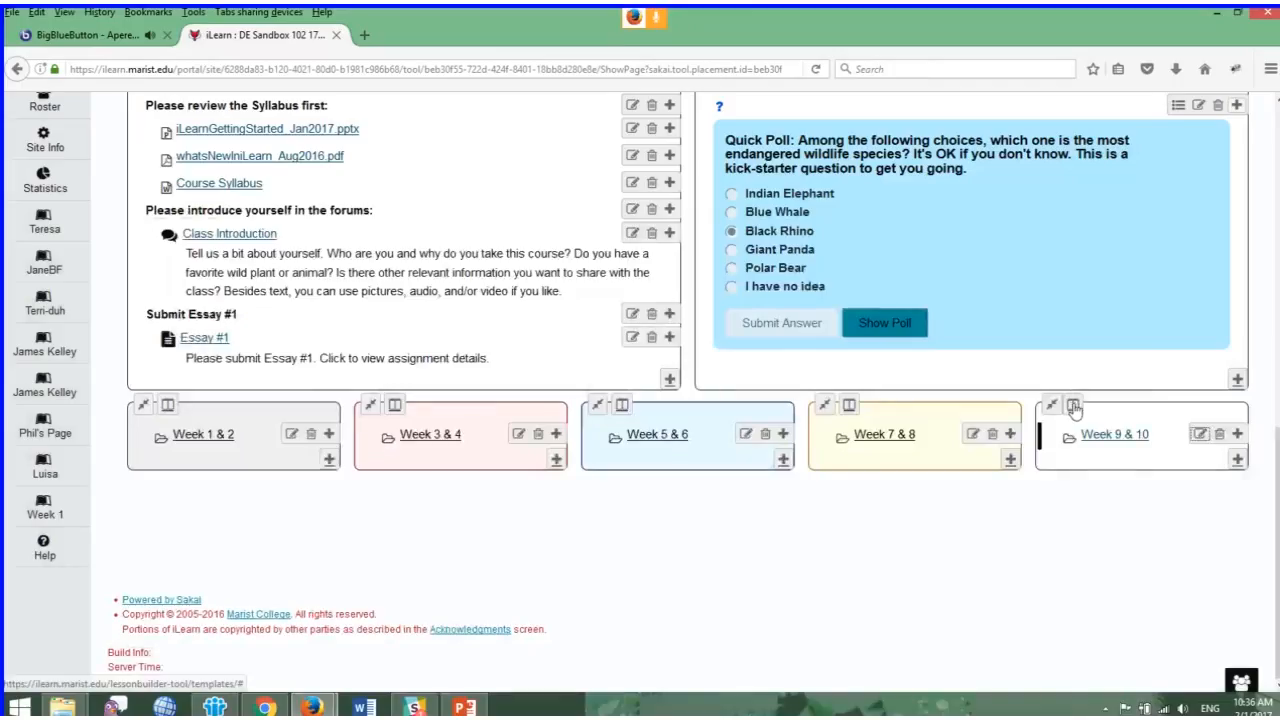
click(1072, 404)
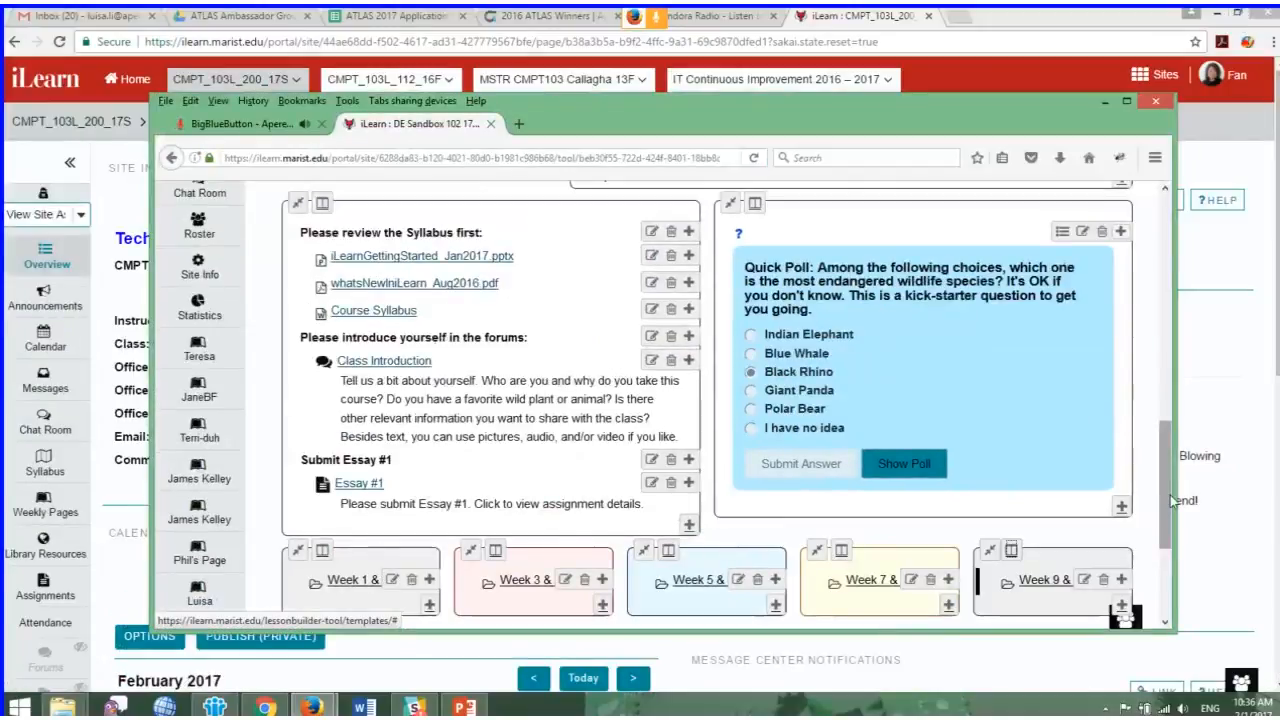
Scroll the stacked narrow-window layout, maximize the window again, and switch back to the BigBlueButton meeting
scroll(down, 3)
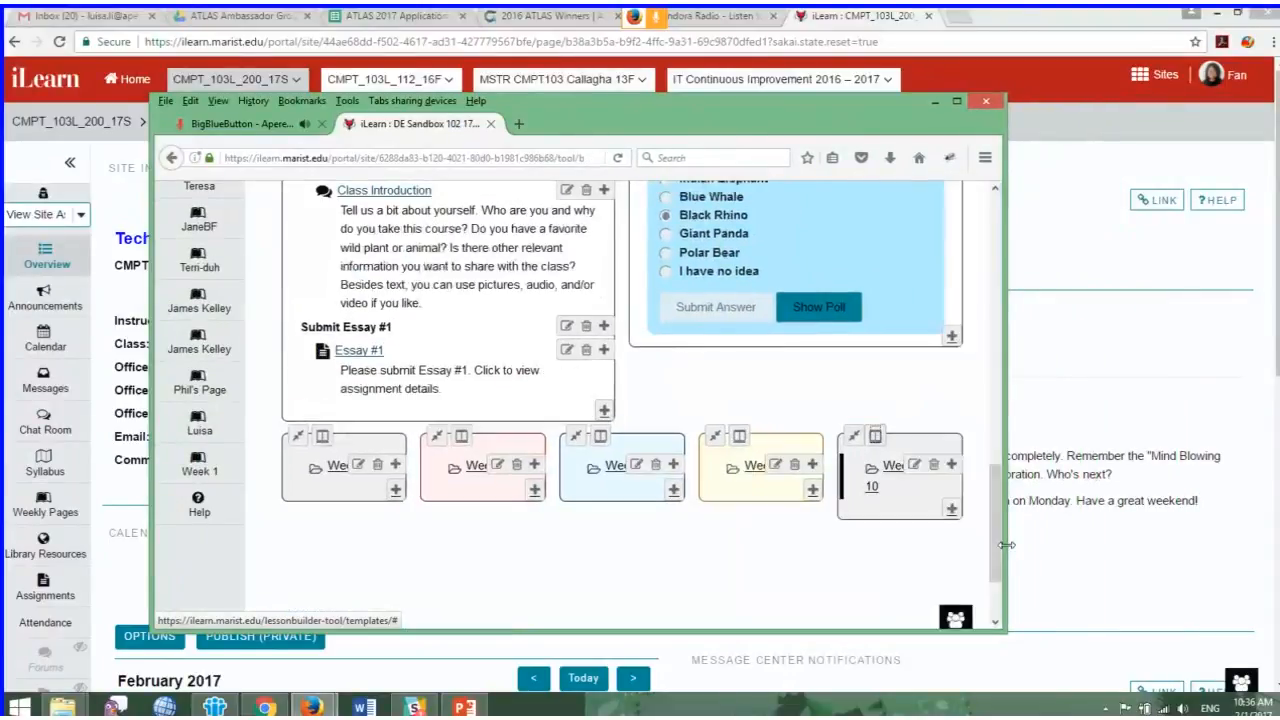
mouse_move(650, 518)
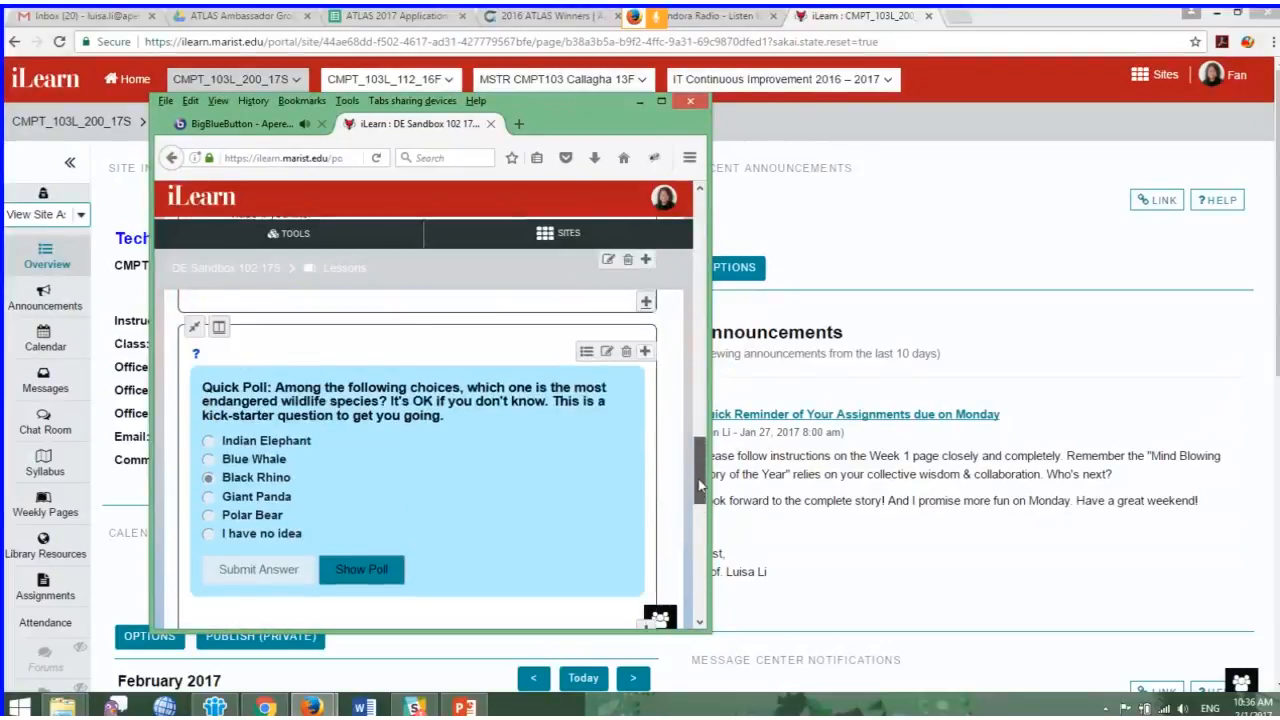
scroll(down, 3)
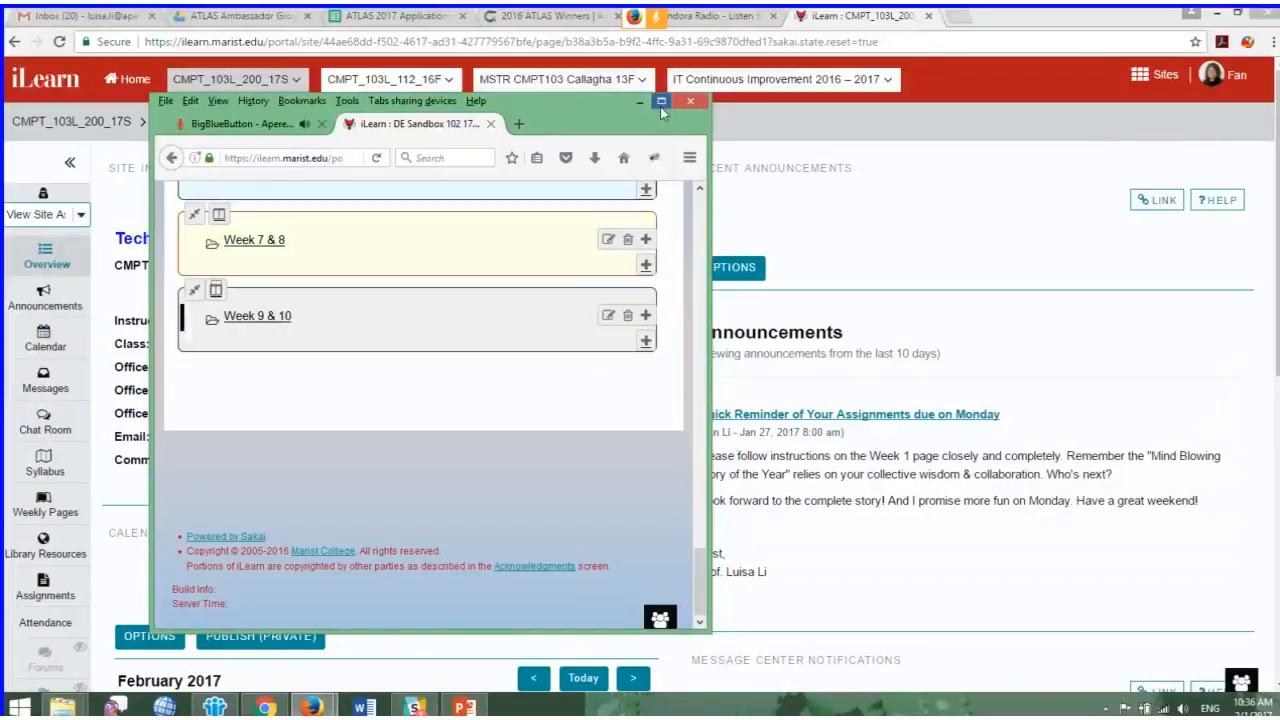
click(660, 100)
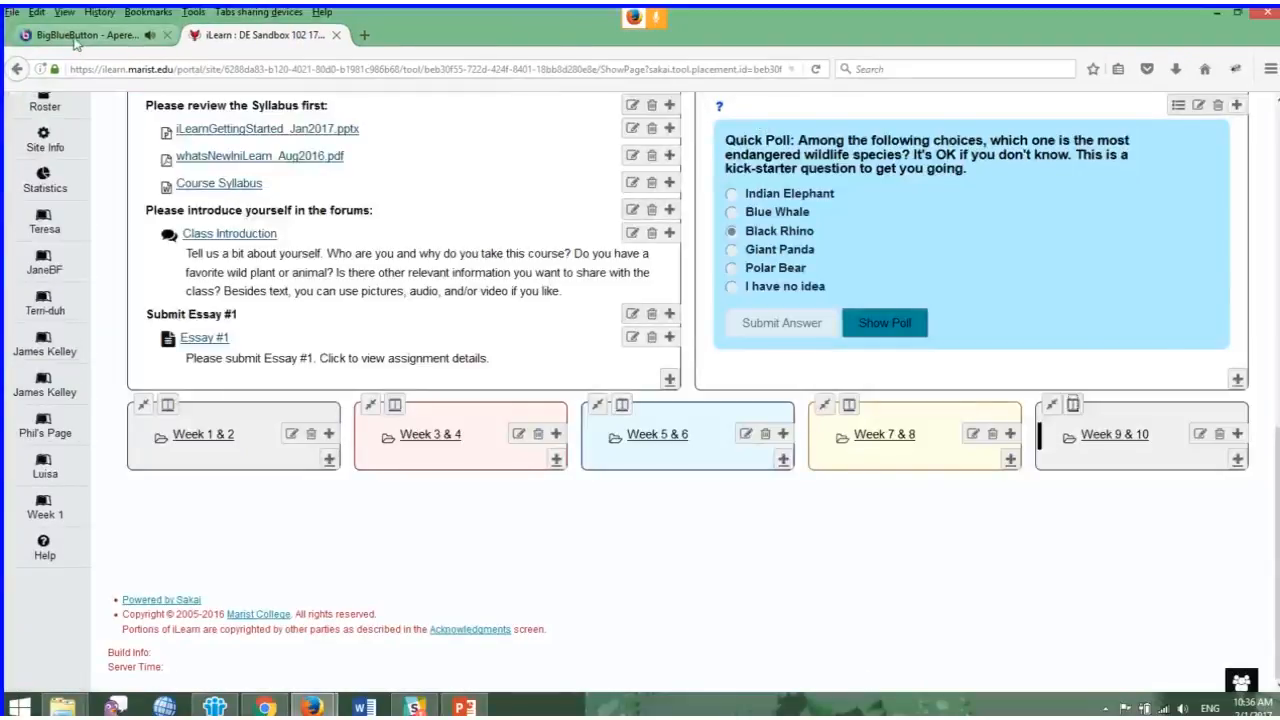
click(90, 36)
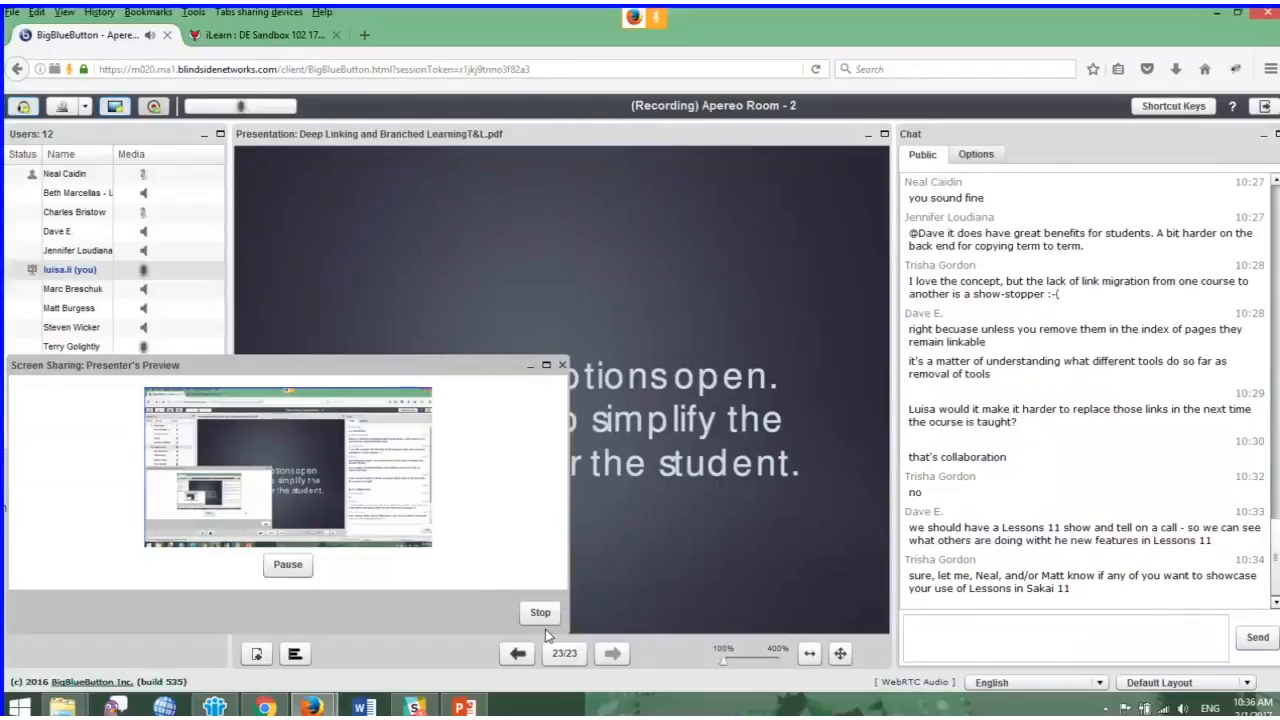
Stop screen sharing in the Presenter's Preview so the final slide shows to participants
click(540, 612)
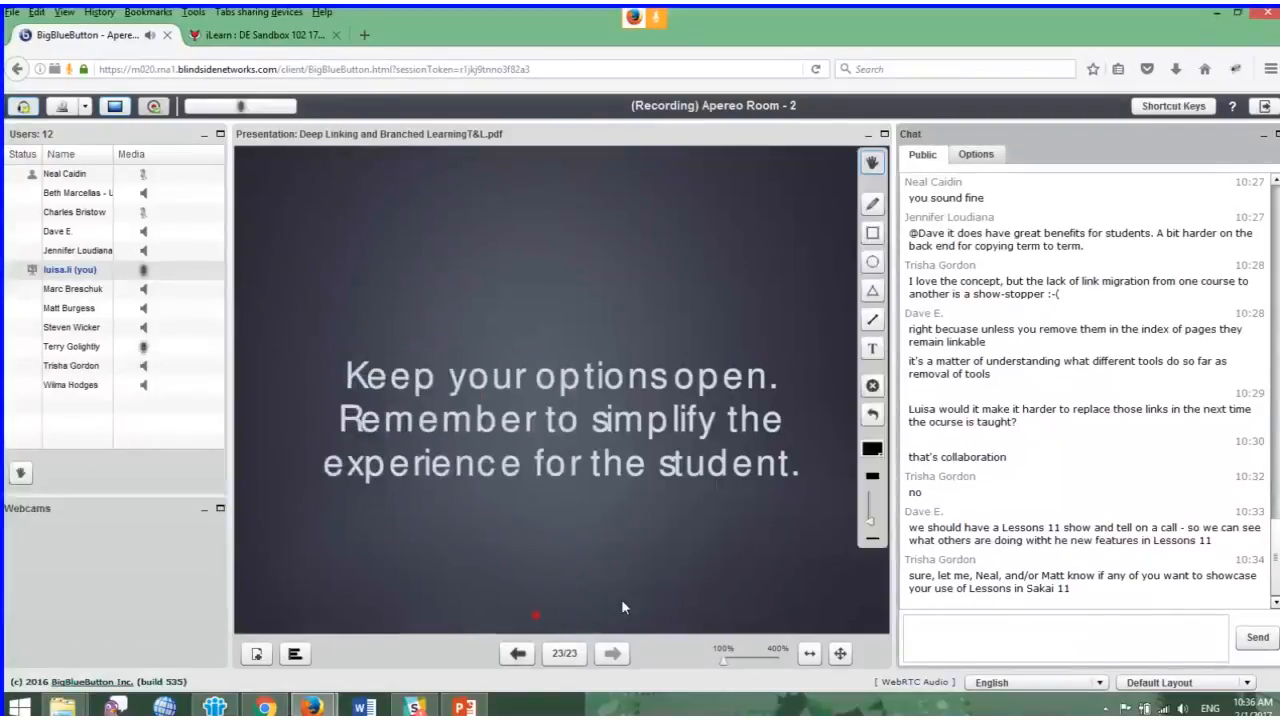
click(840, 652)
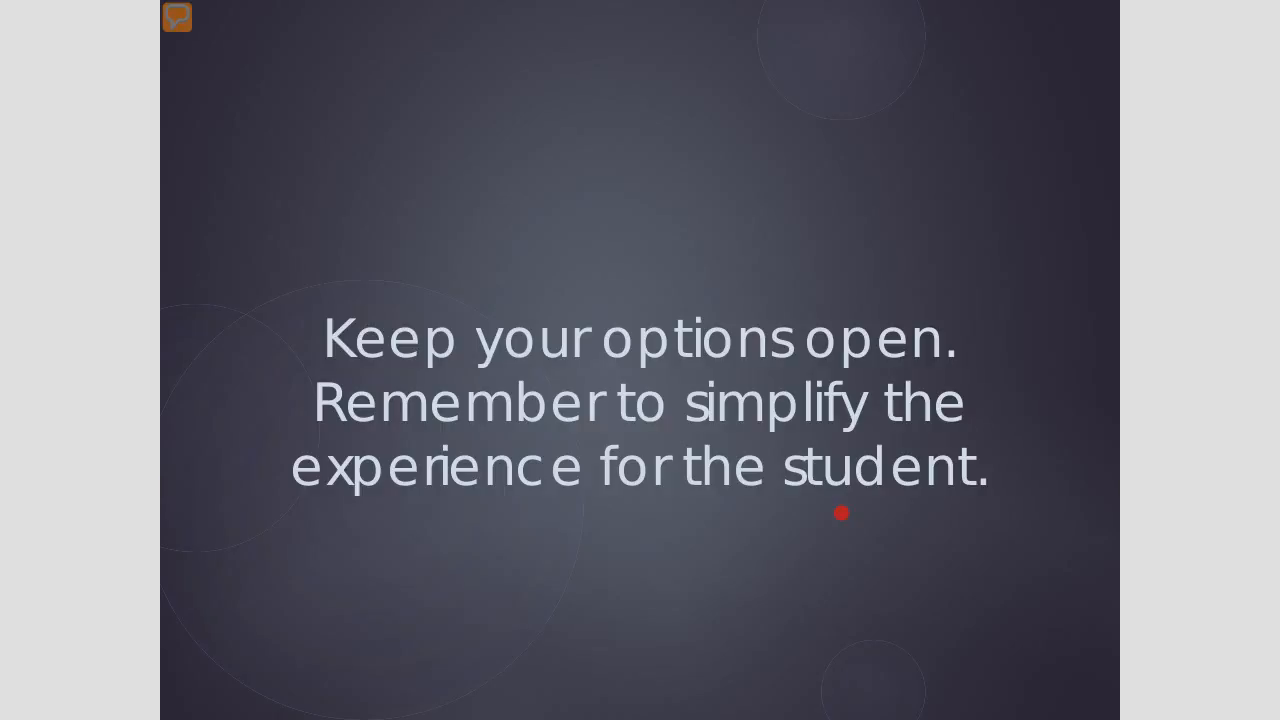